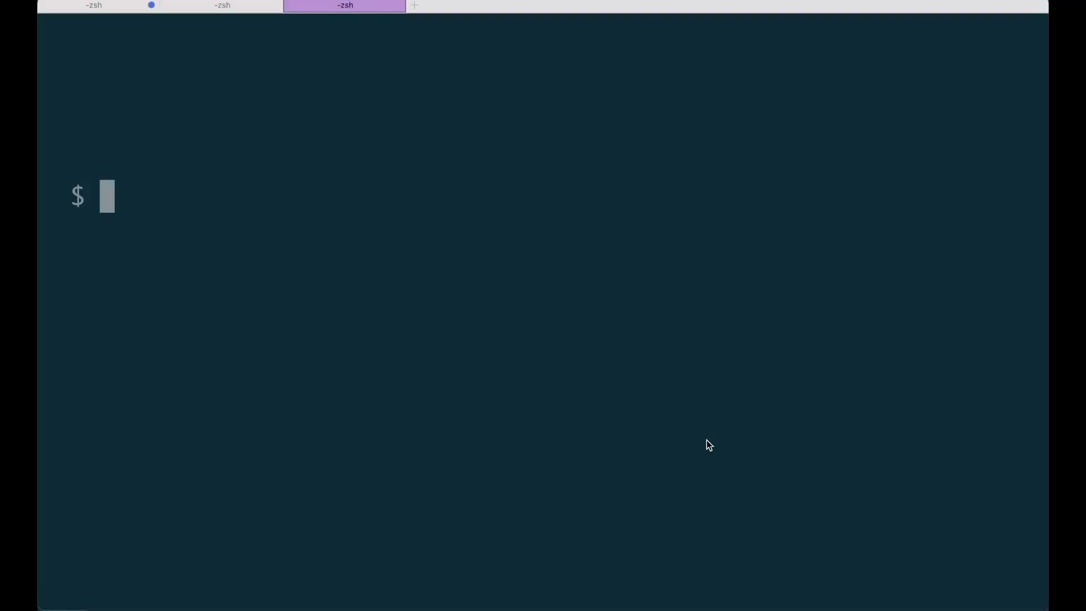
Step: Enter the npm init nightwatch command to scaffold the Nightwatch project
type("n")
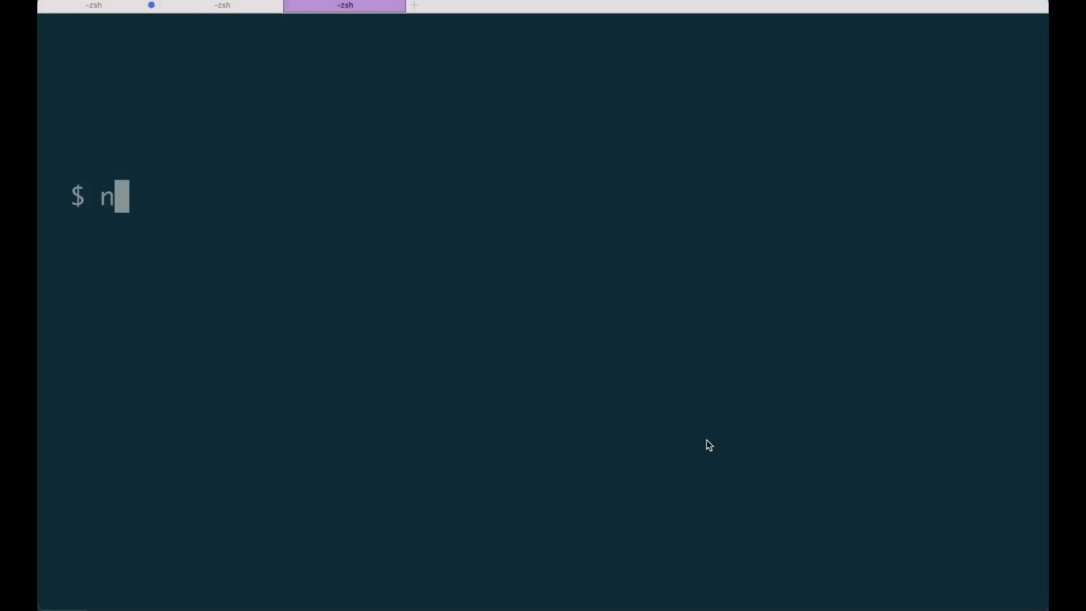
type("pm init nightwa")
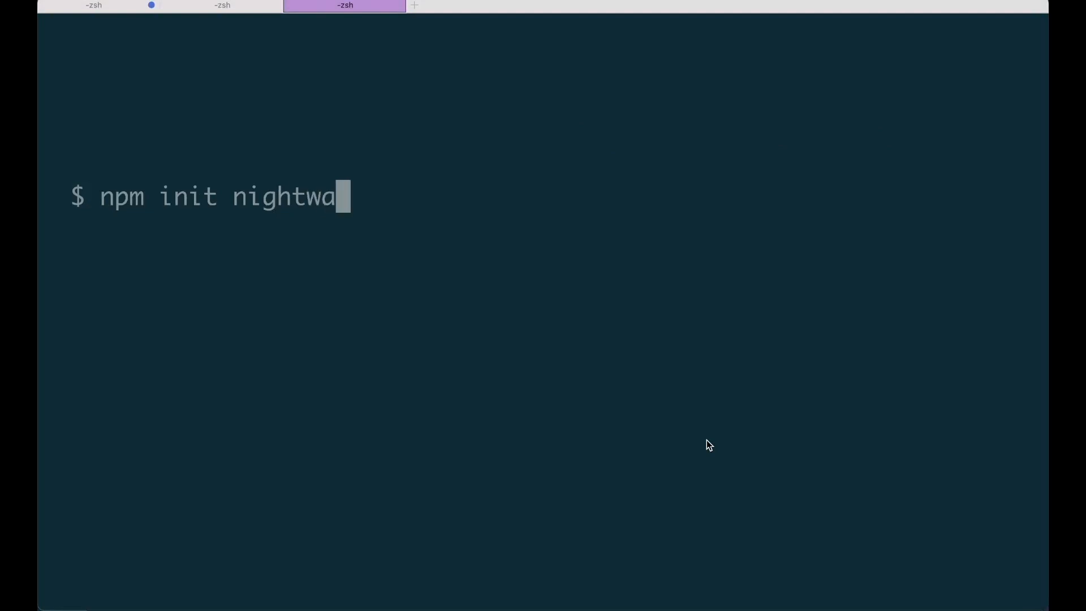
type("tch")
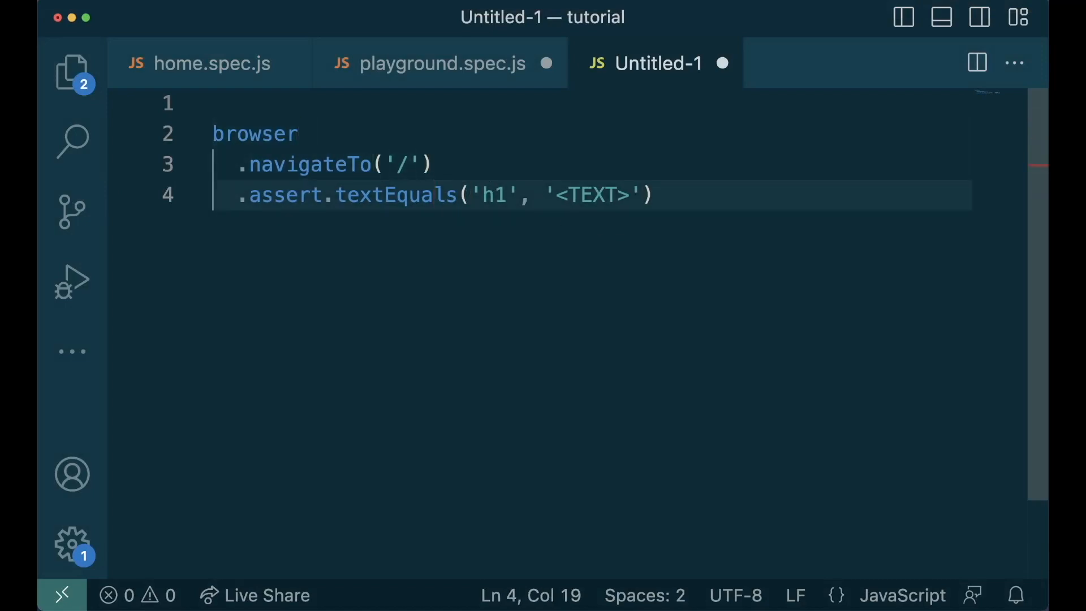
Step: Run npx nightwatch test from the terminal prompt
left_click(546, 194)
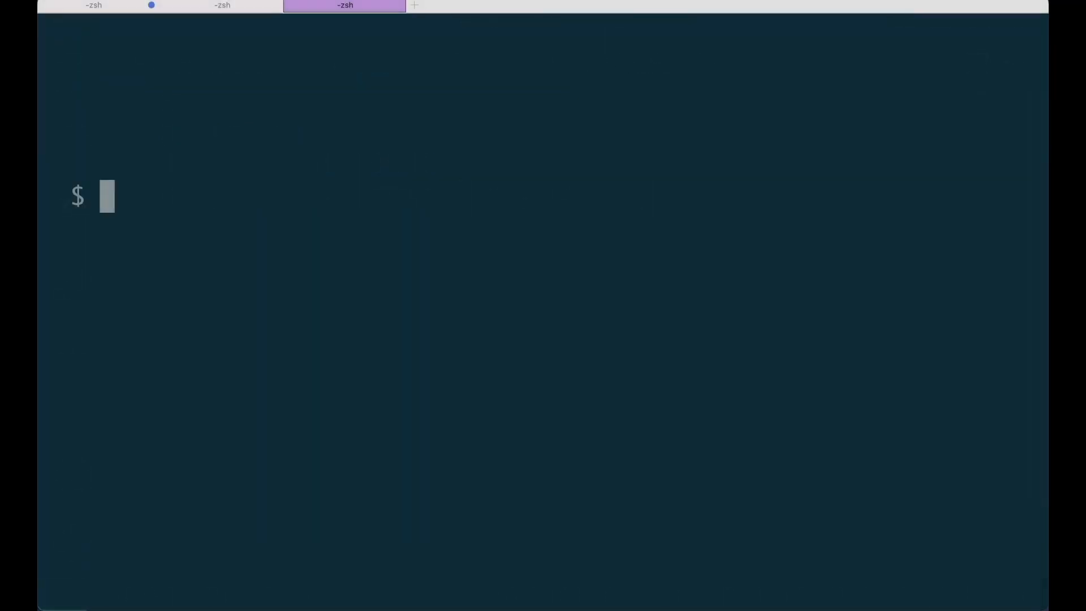
type("npx")
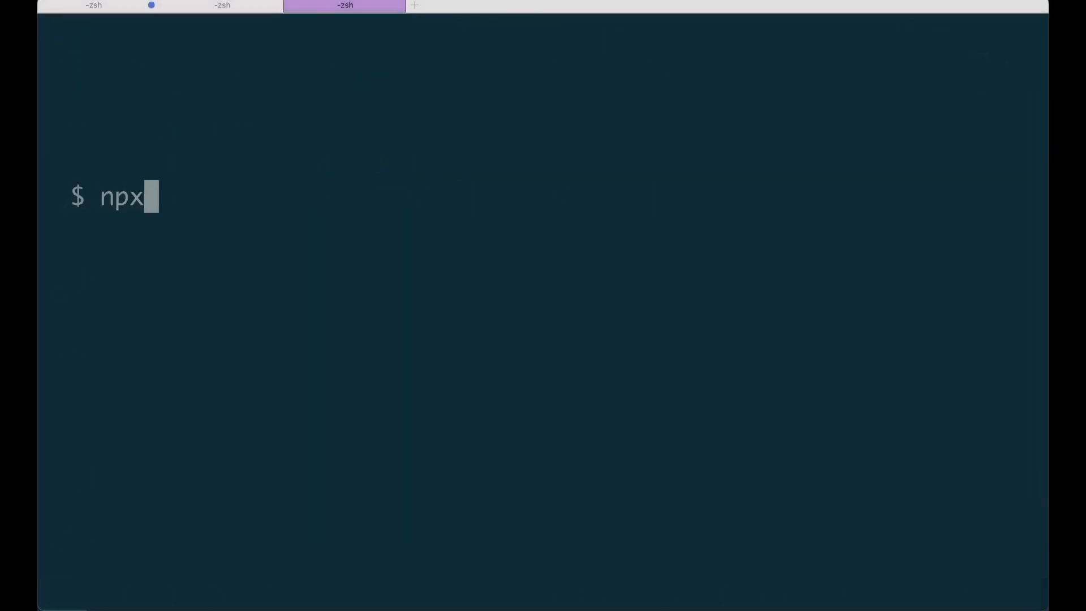
type("nightwatch te")
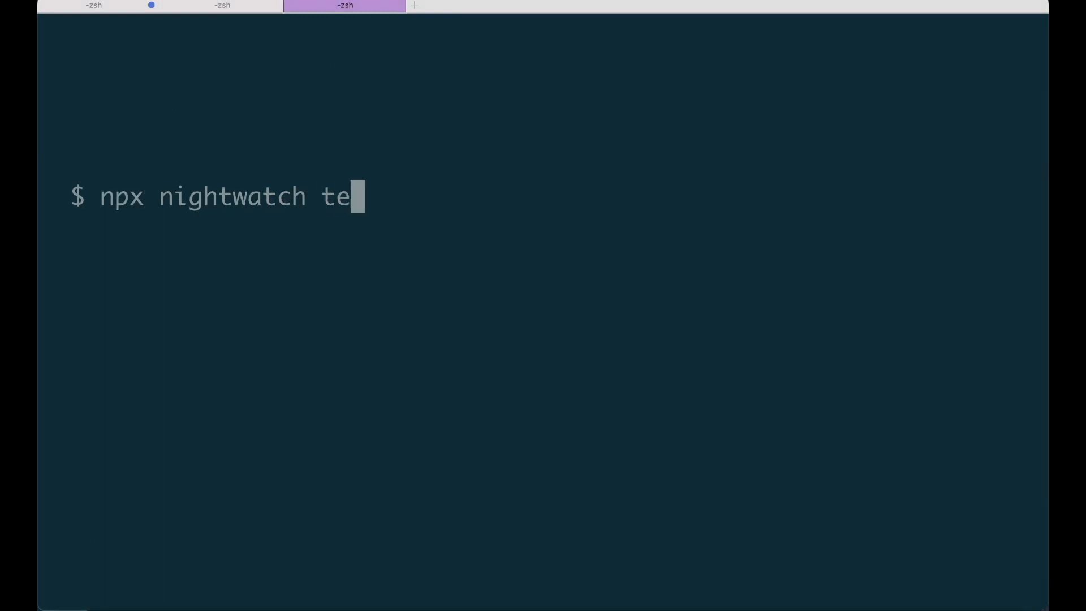
key("Return")
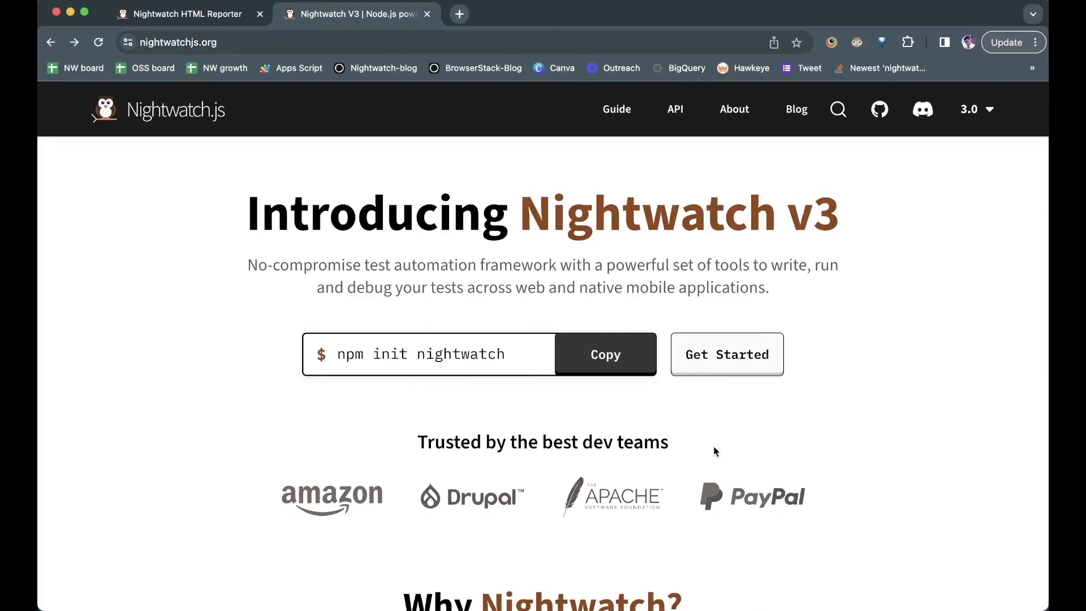
mouse_move(726, 355)
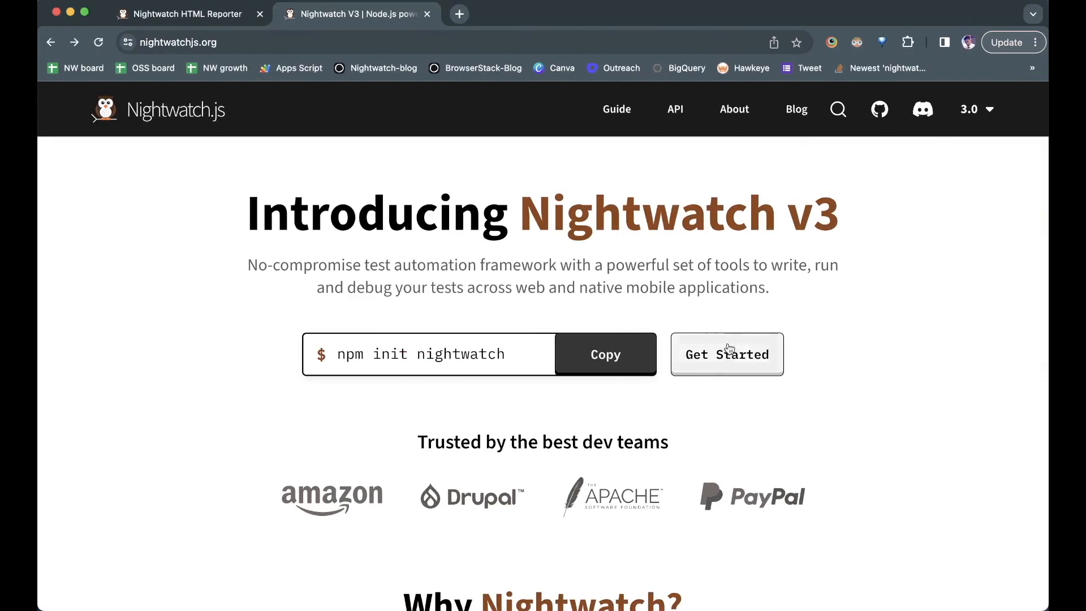
Step: Go from Get Started to the Install Nightwatch guide, then to the frameParent API reference
left_click(726, 354)
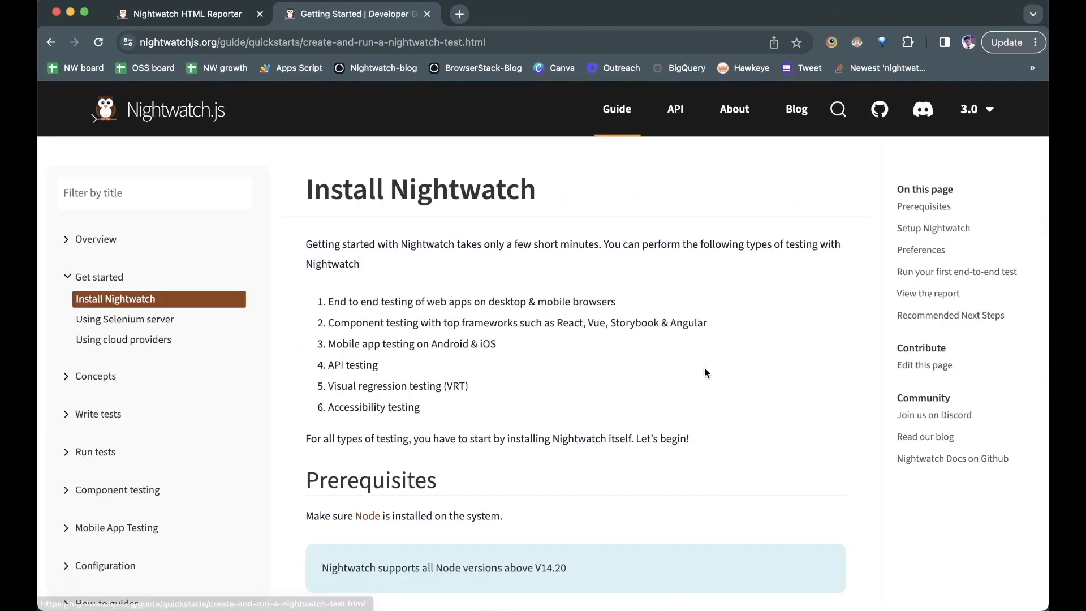
scroll("down", 3)
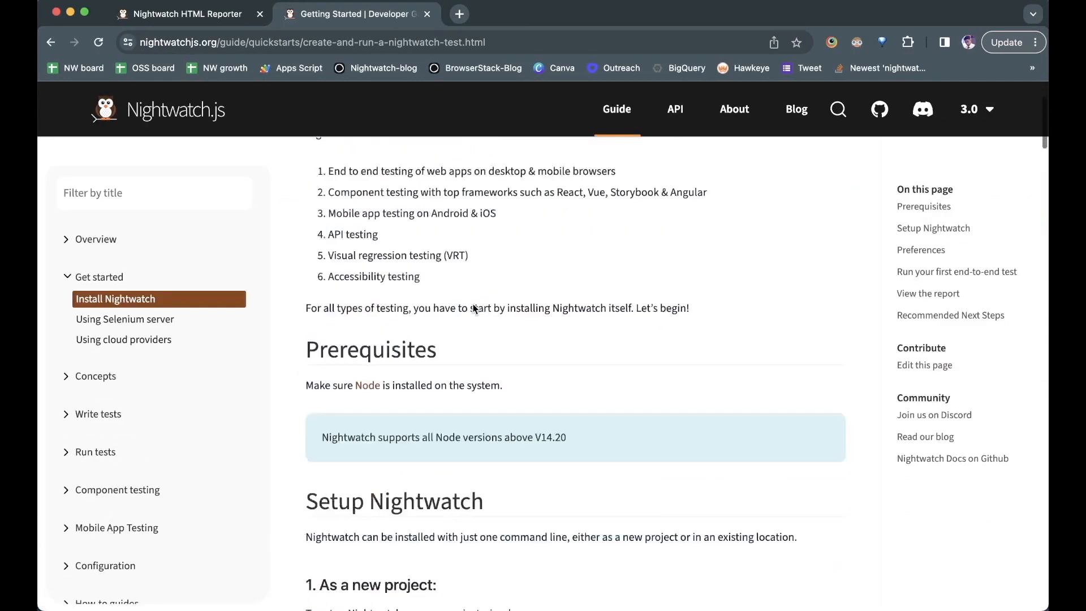
left_click(159, 108)
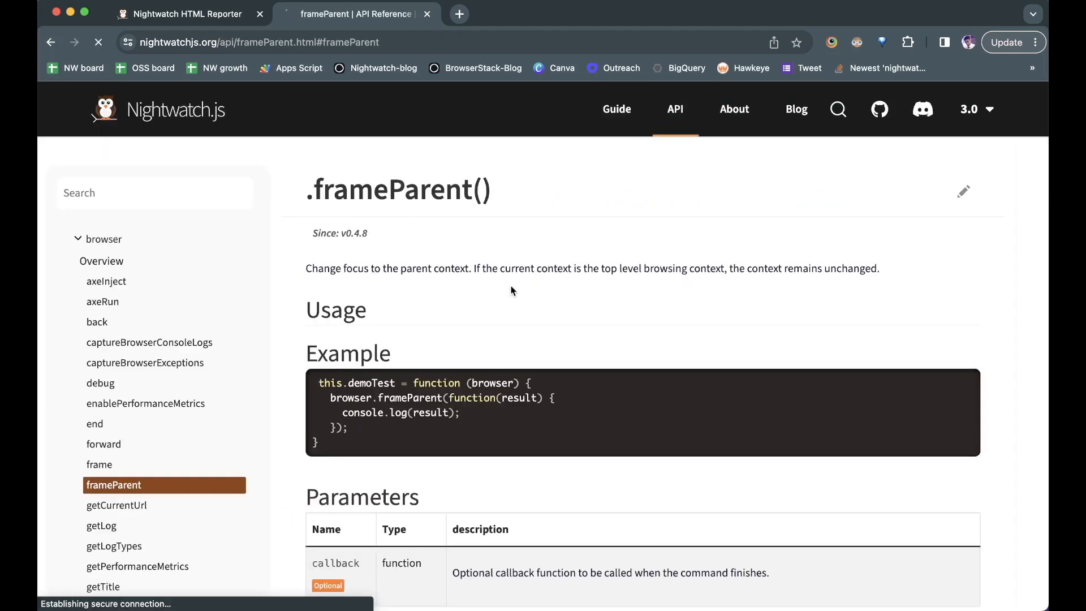
mouse_move(525, 291)
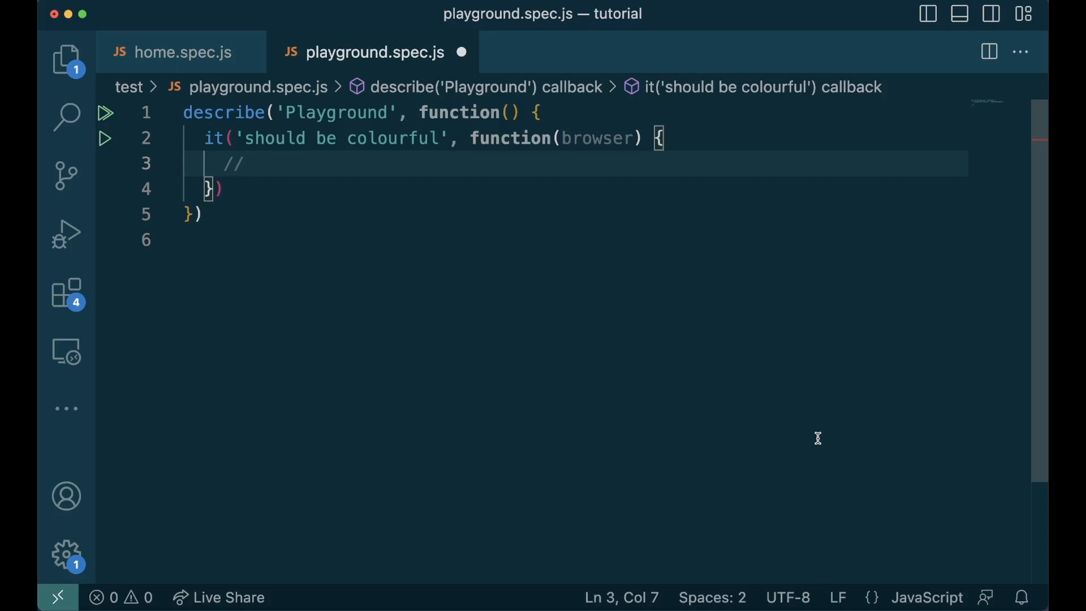
Step: Begin a browser.element.find() call in the test, first trying an h1 class selector
type(".")
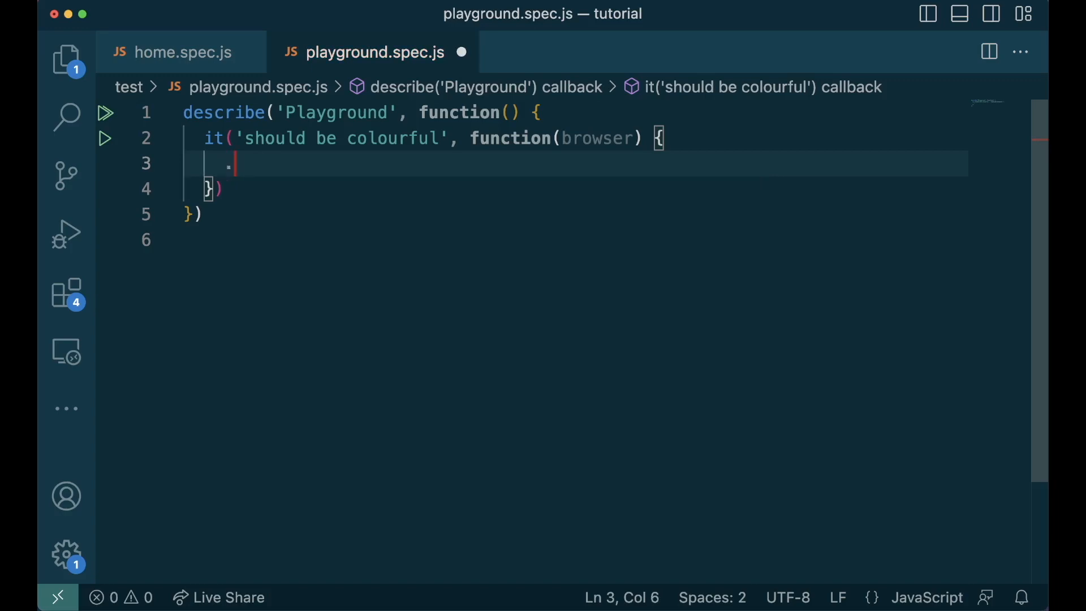
type("browser.element")
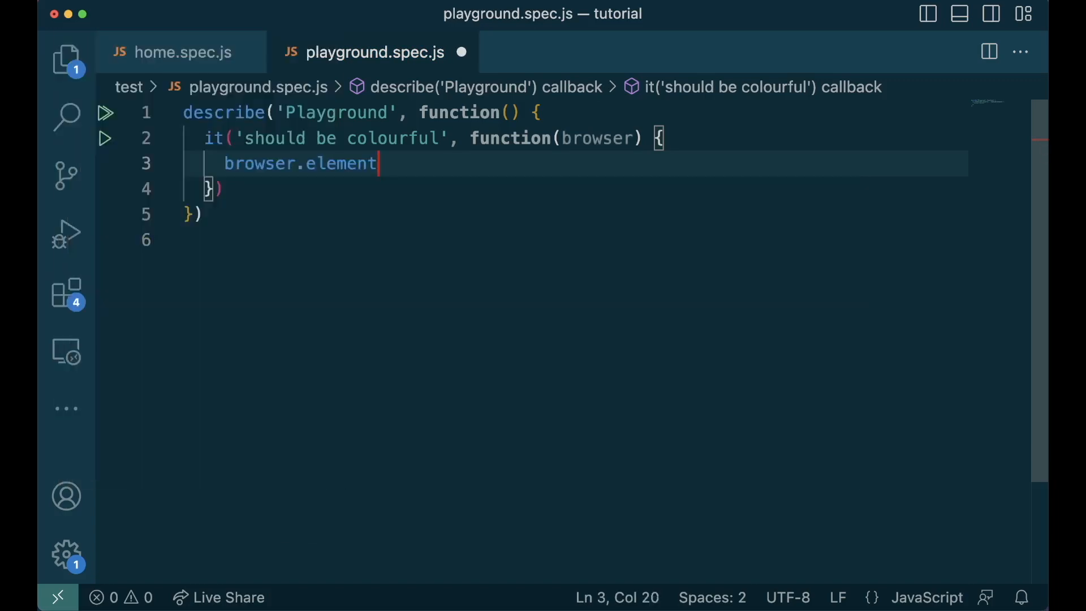
type(".find()")
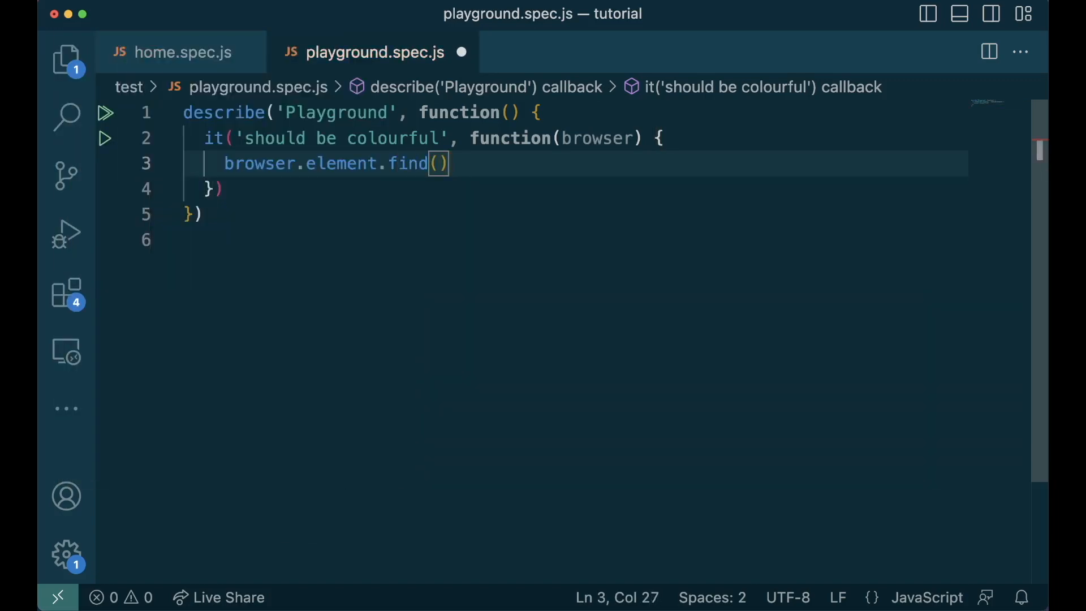
type("'")
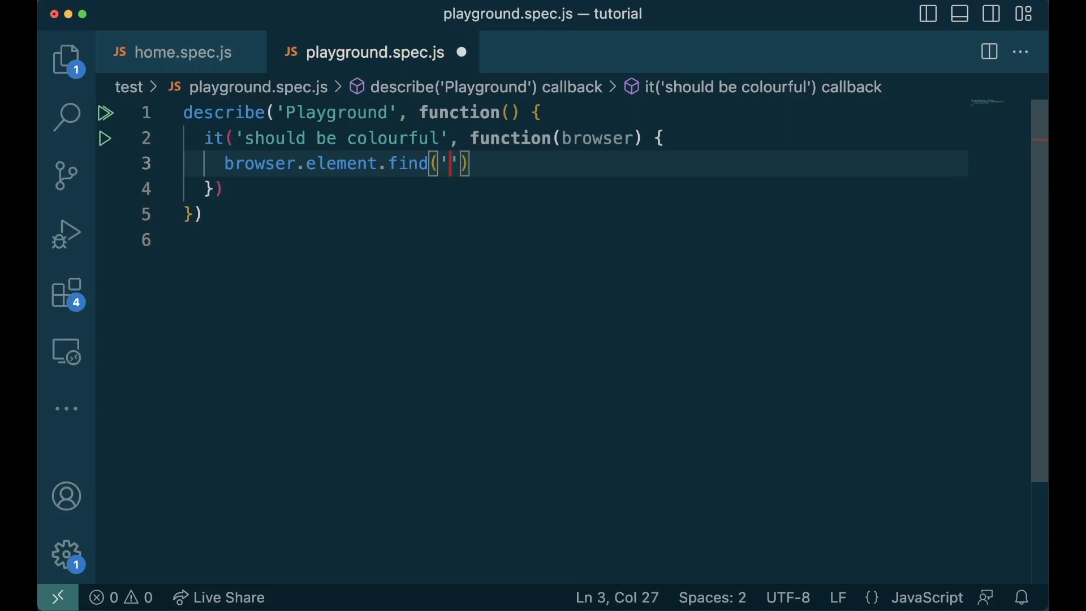
type("h1.")
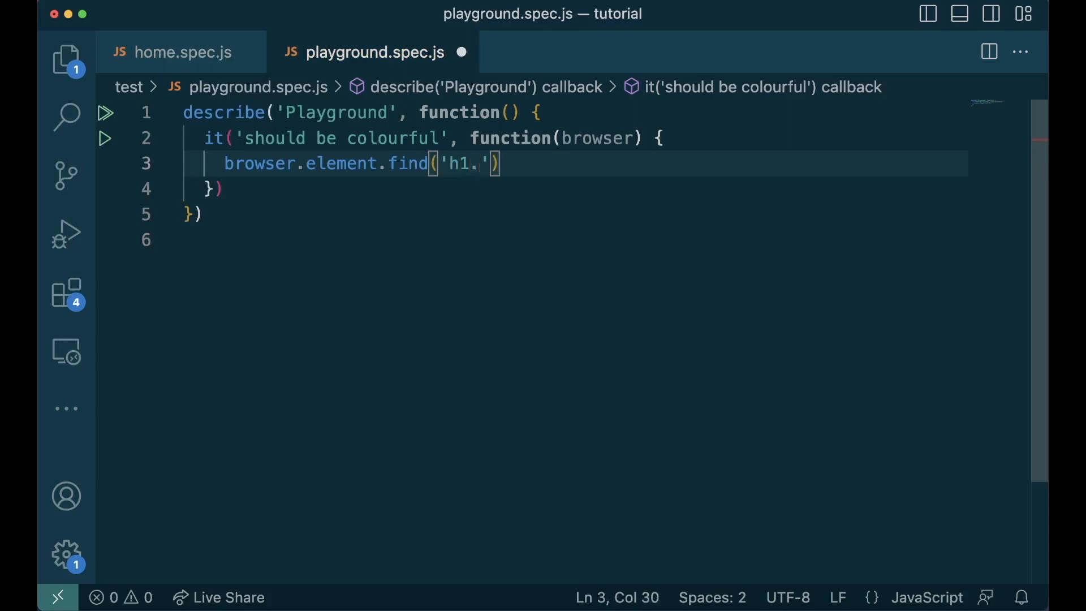
type("class")
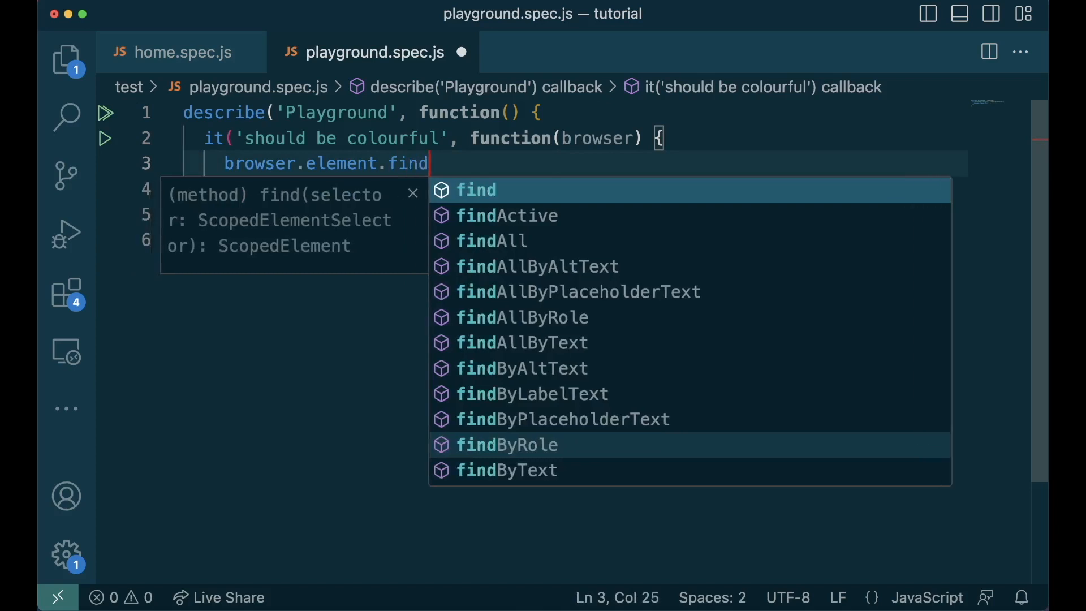
mouse_move(799, 161)
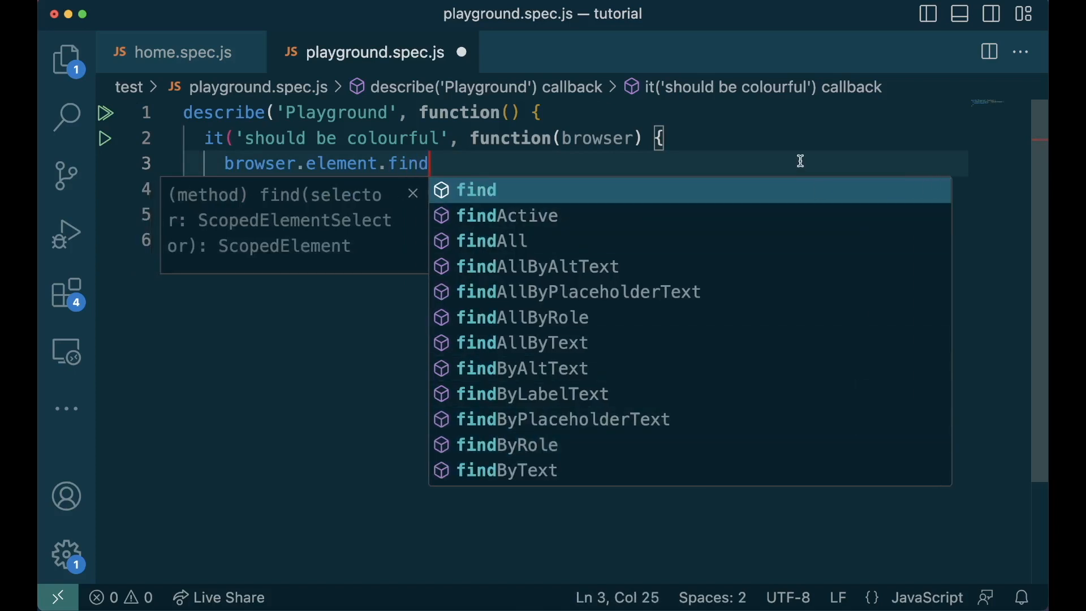
Step: Rewrite the locator as browser.element.find('.hero').findByText('Get ')
left_click(507, 469)
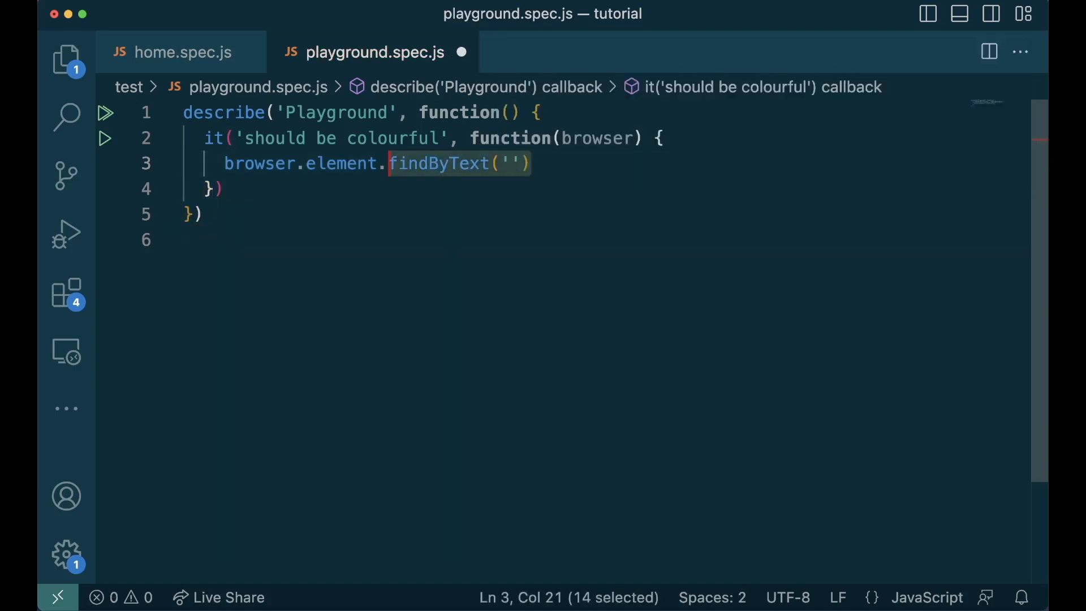
type("find")
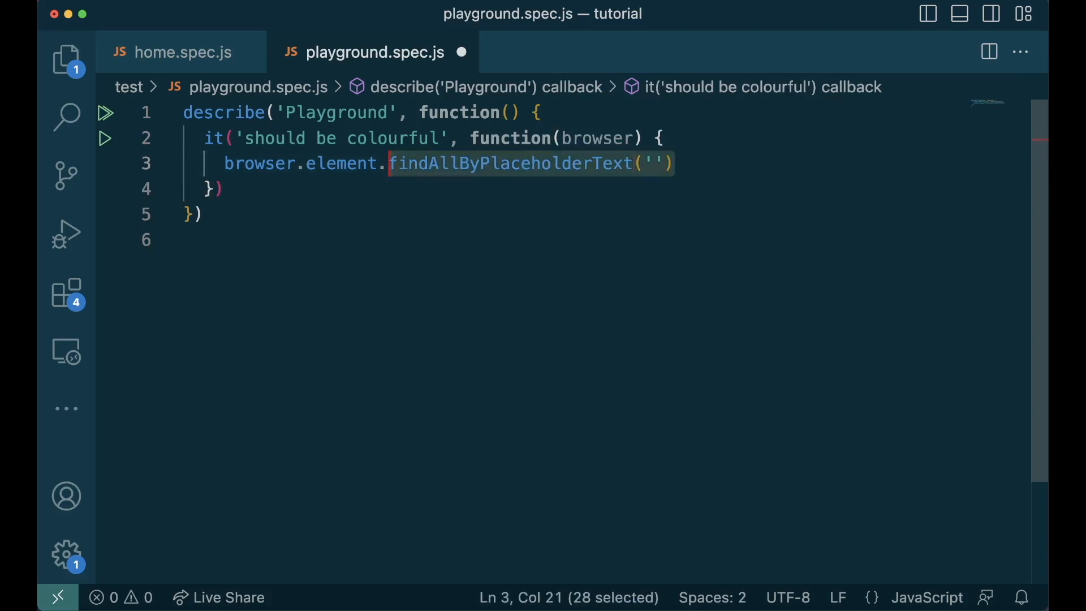
type("find")
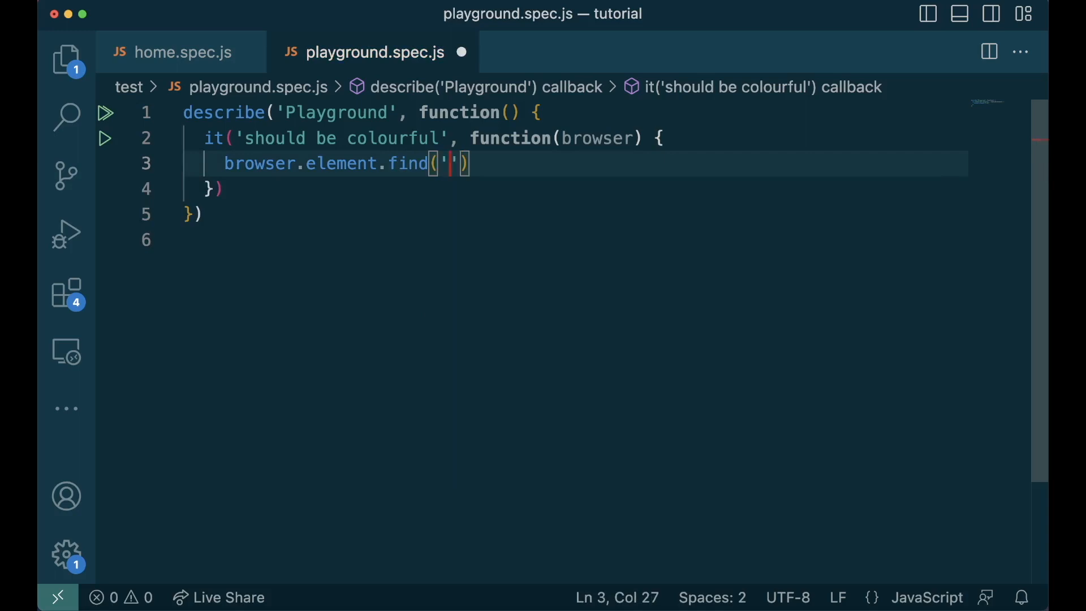
type(".her")
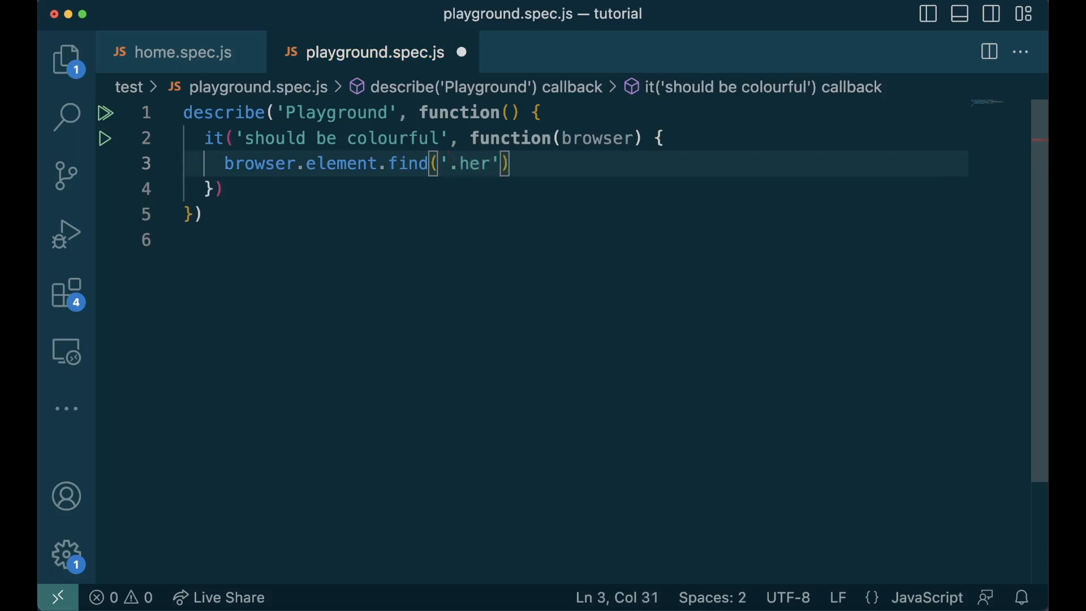
type("o")
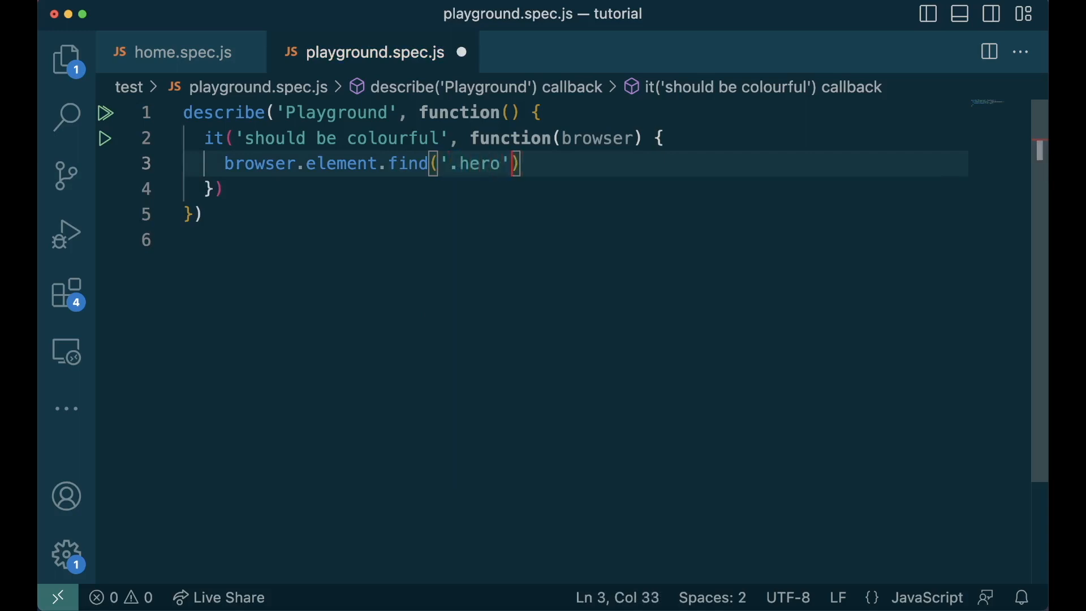
type(".findByText('")
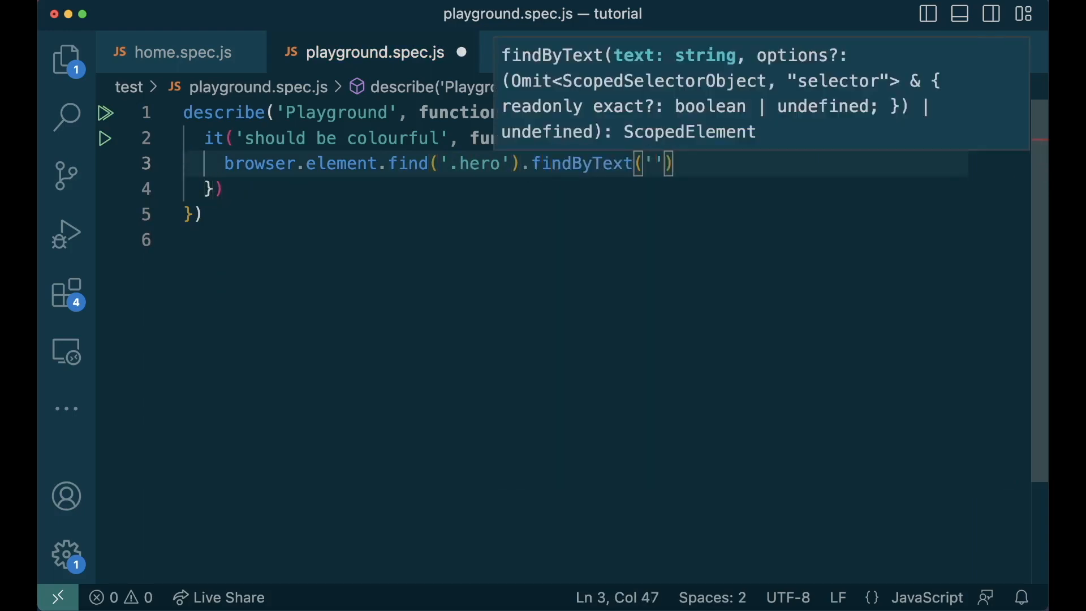
type("Get")
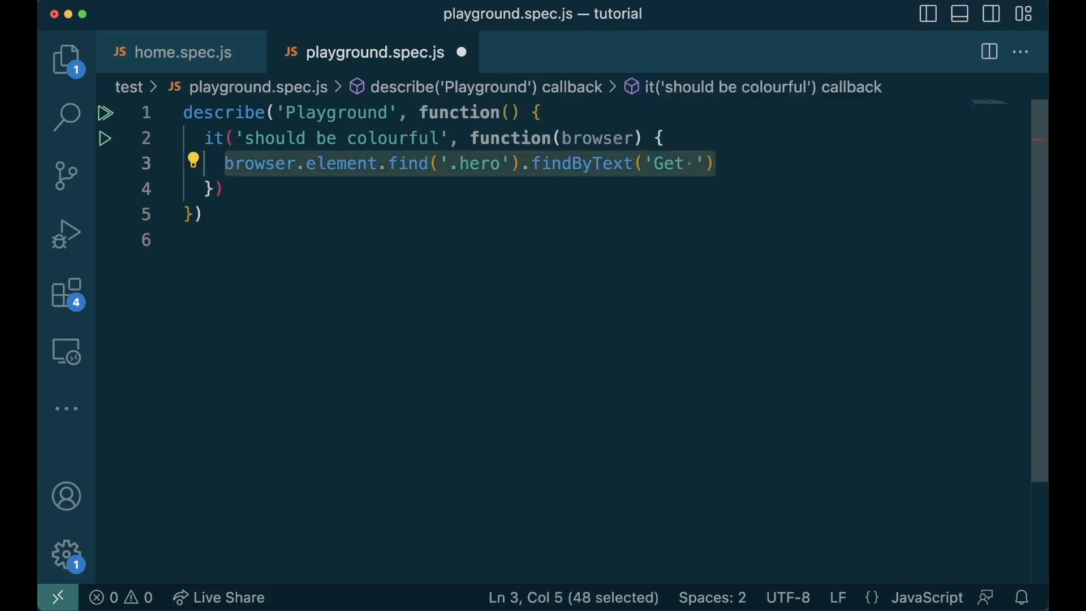
Step: Delete the locator line and retype it as browser.element.find().waitUntil() with an opening quote
key("Delete")
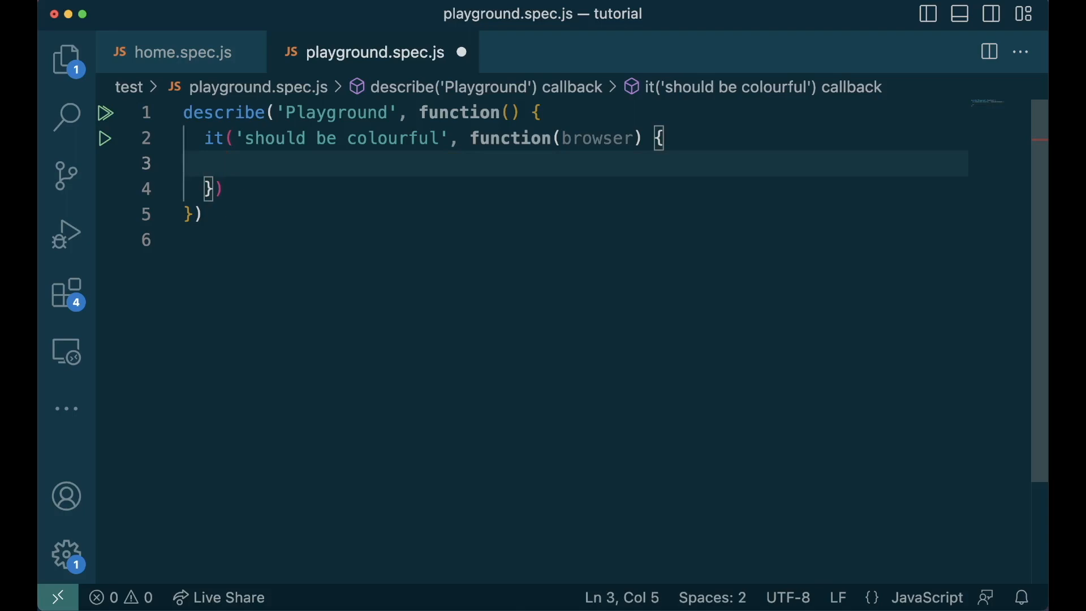
type("browser.")
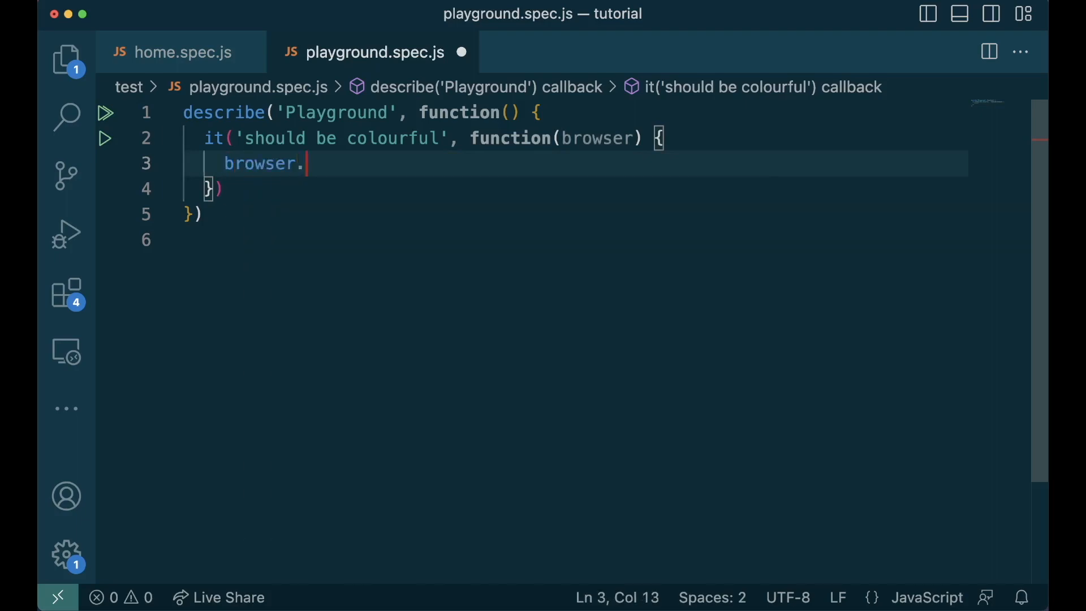
type("element.find(")
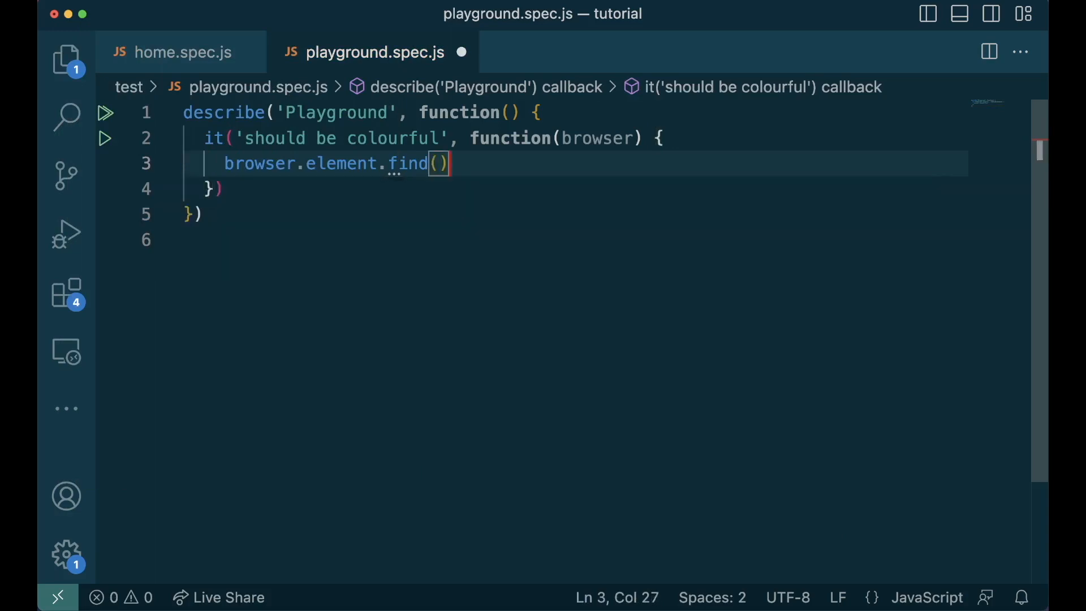
type(".waitUntil")
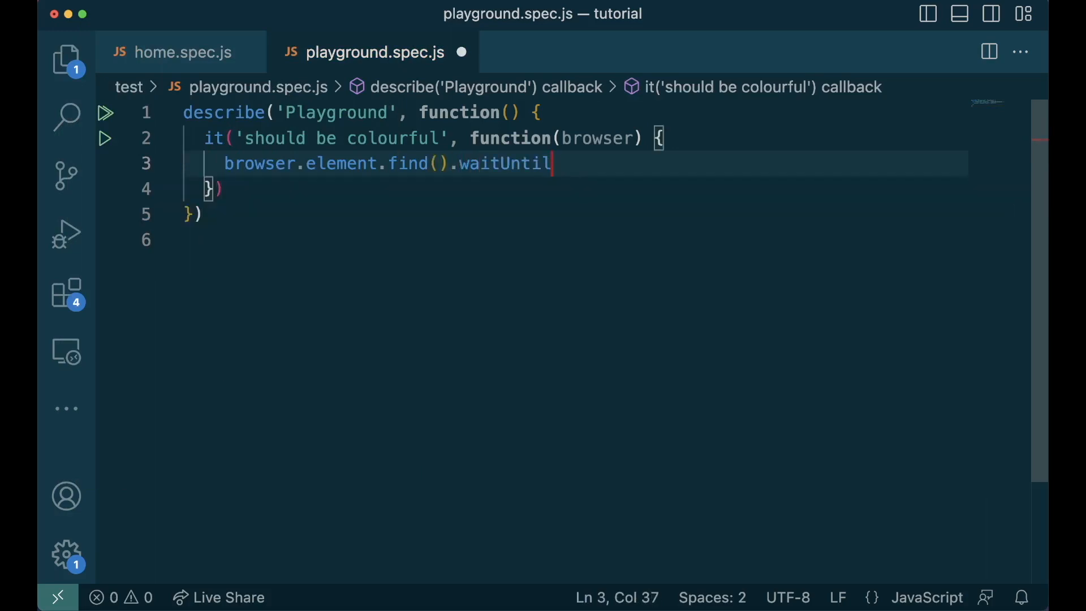
type("()")
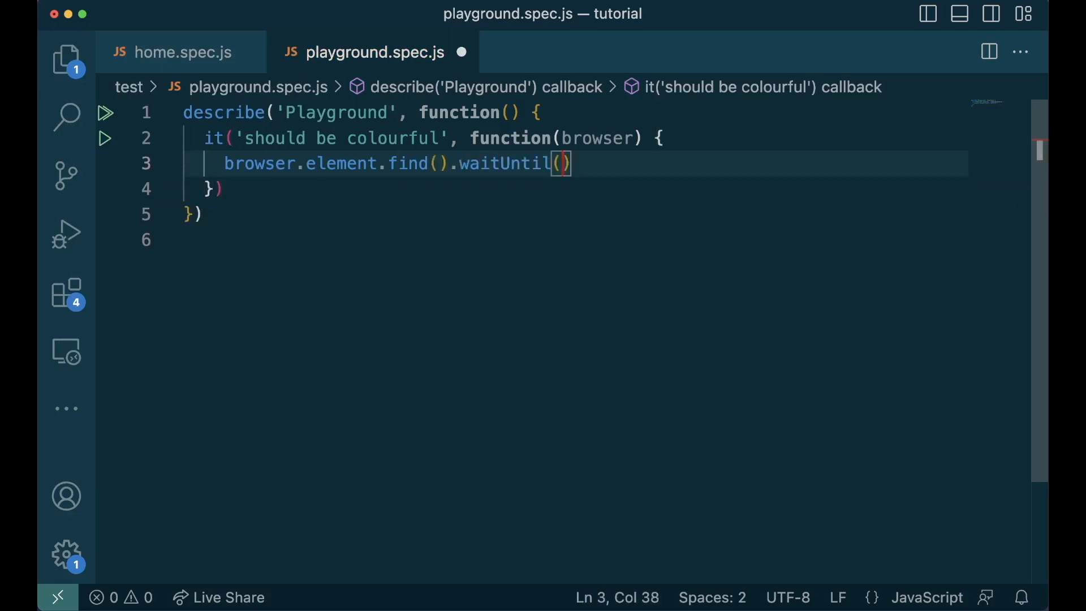
type("'")
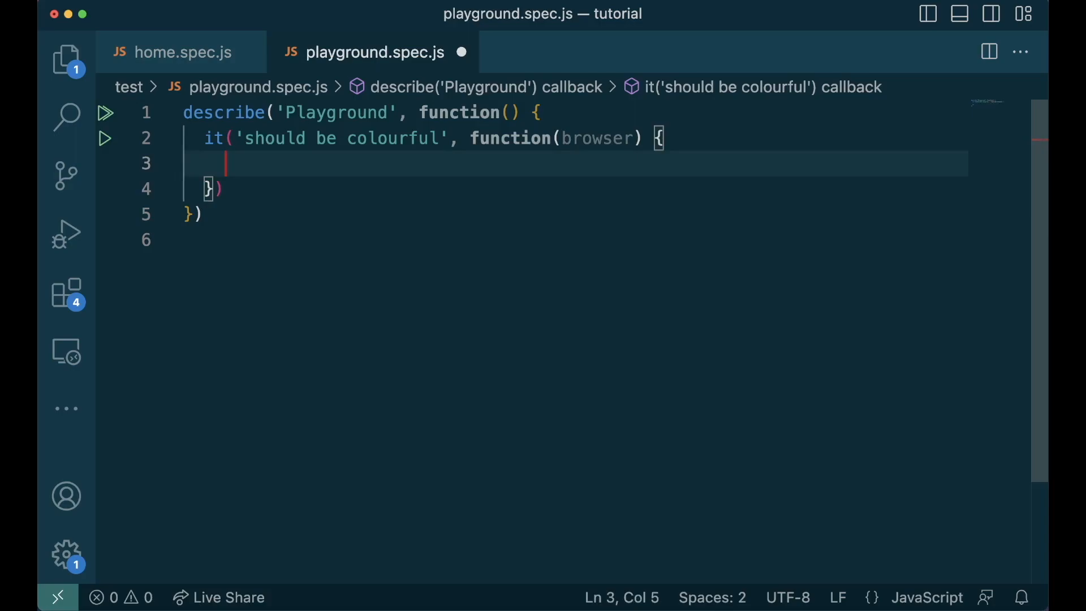
Step: Switch to Chrome to view the Nightwatch APIs reference page
left_click(923, 13)
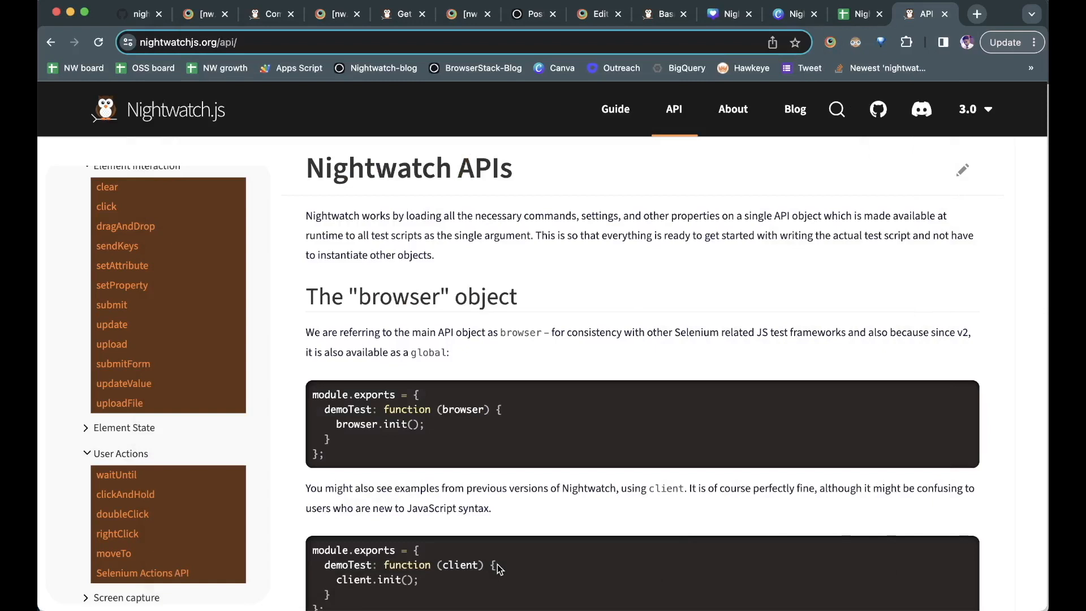
mouse_move(190, 248)
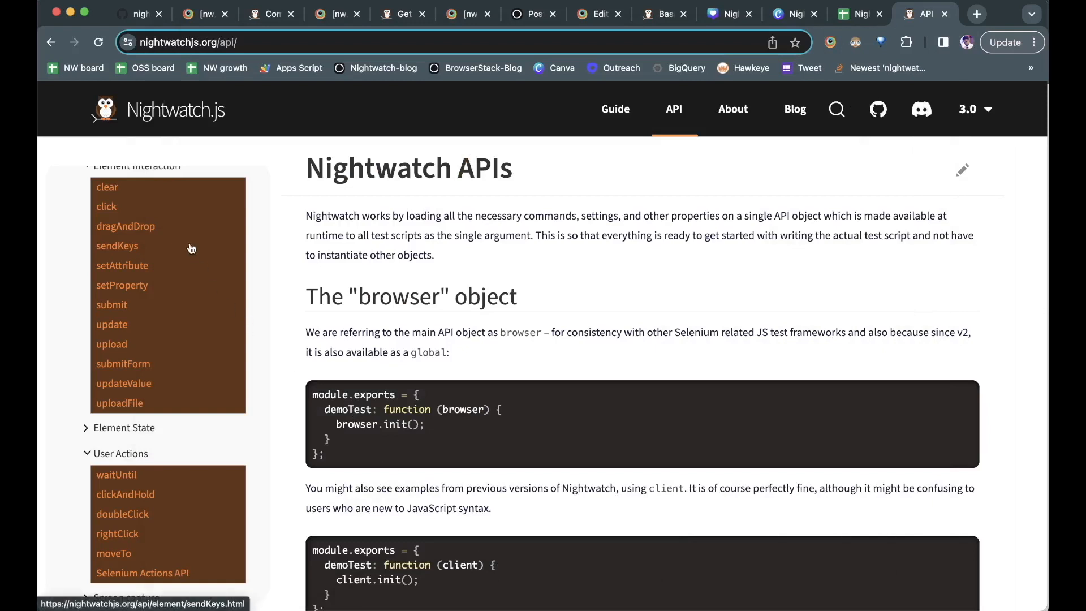
mouse_move(171, 257)
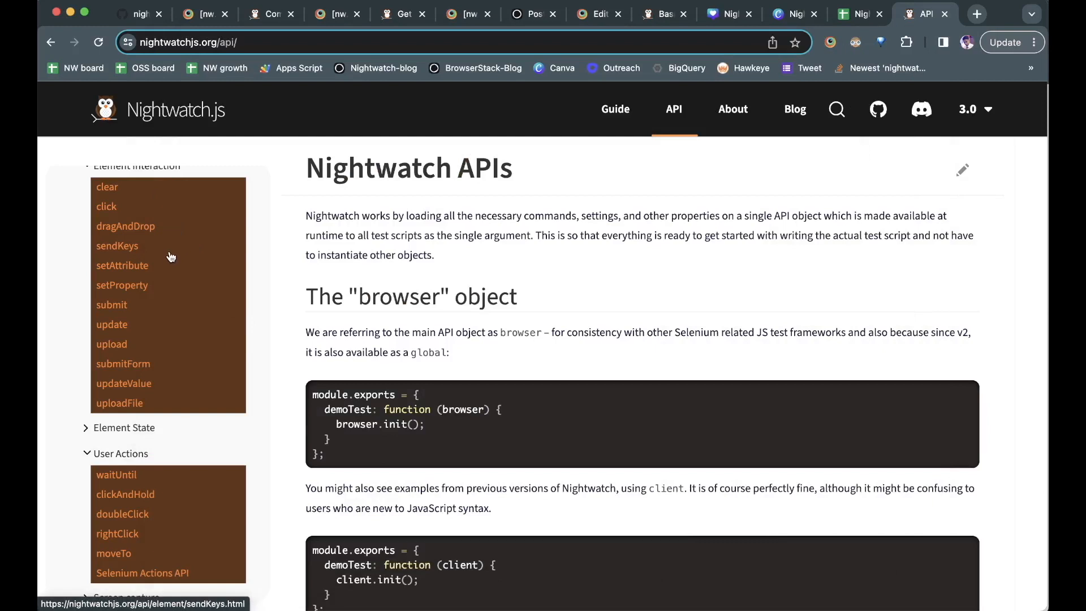
mouse_move(152, 354)
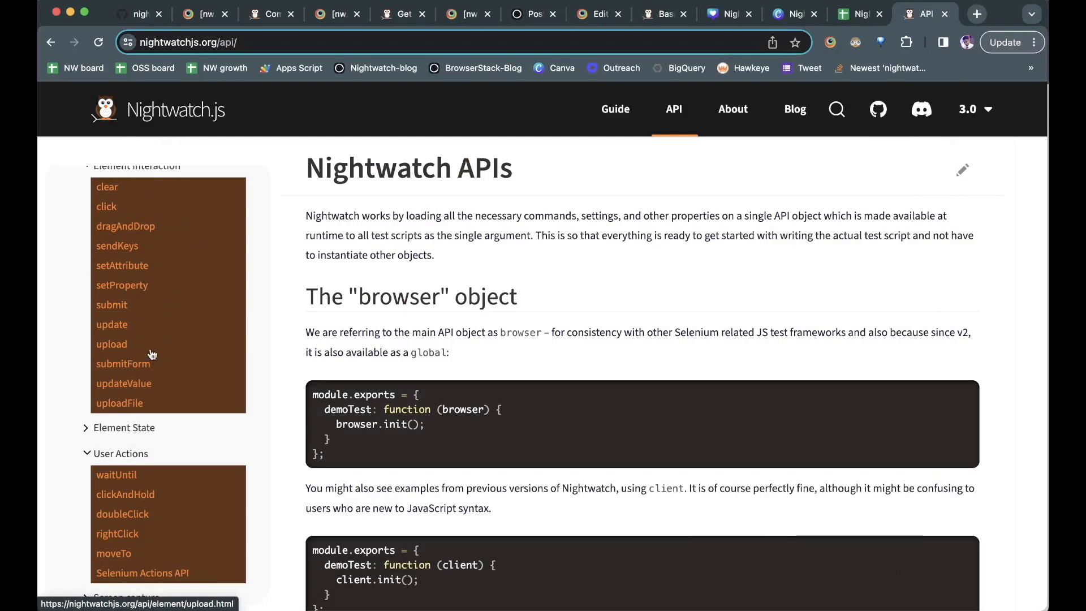
mouse_move(167, 517)
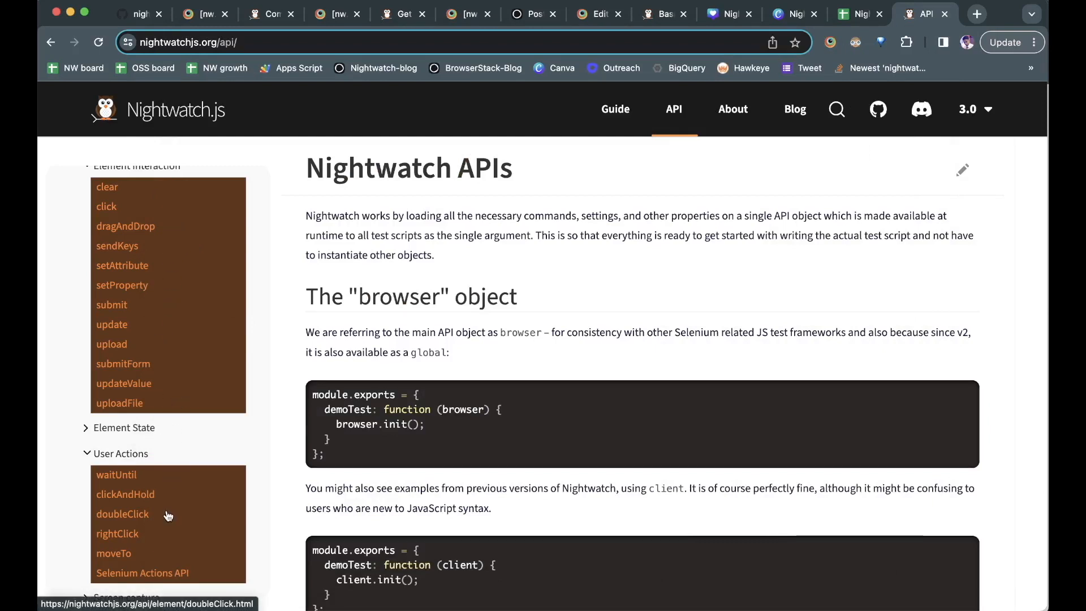
mouse_move(340, 499)
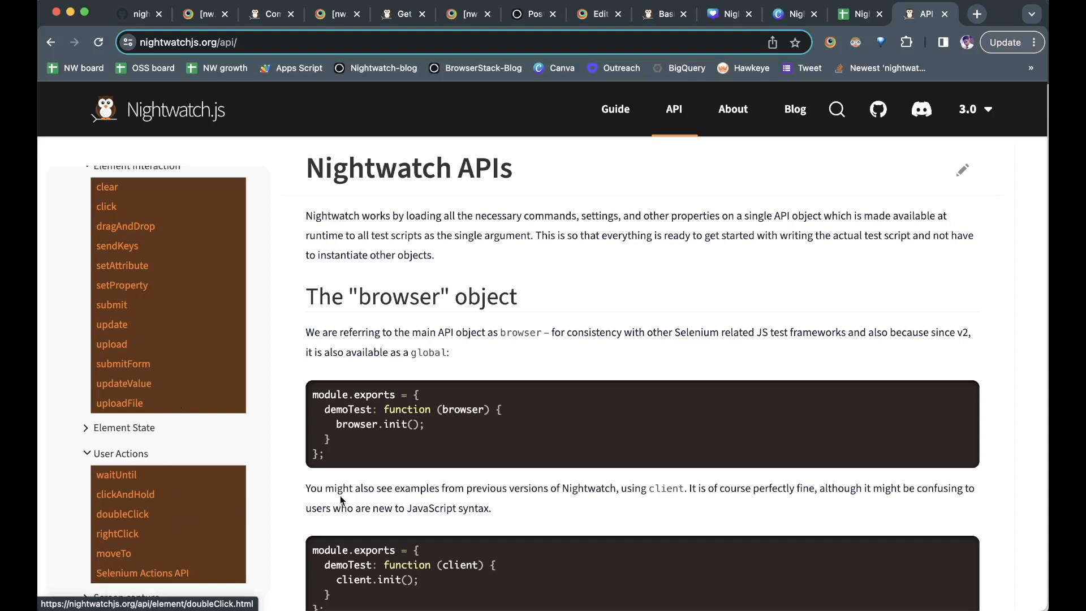
mouse_move(344, 406)
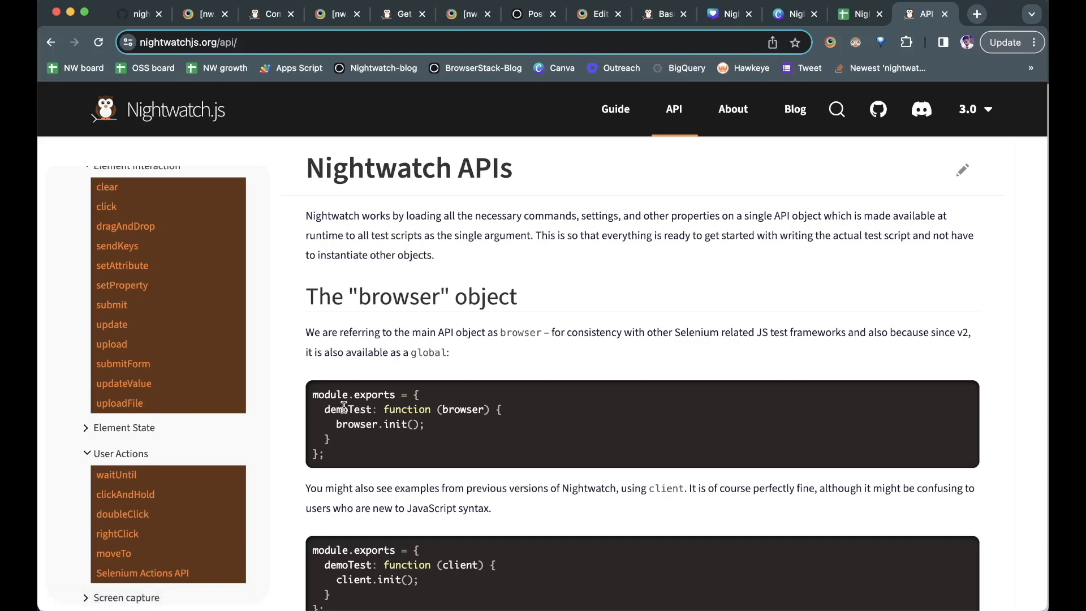
mouse_move(301, 394)
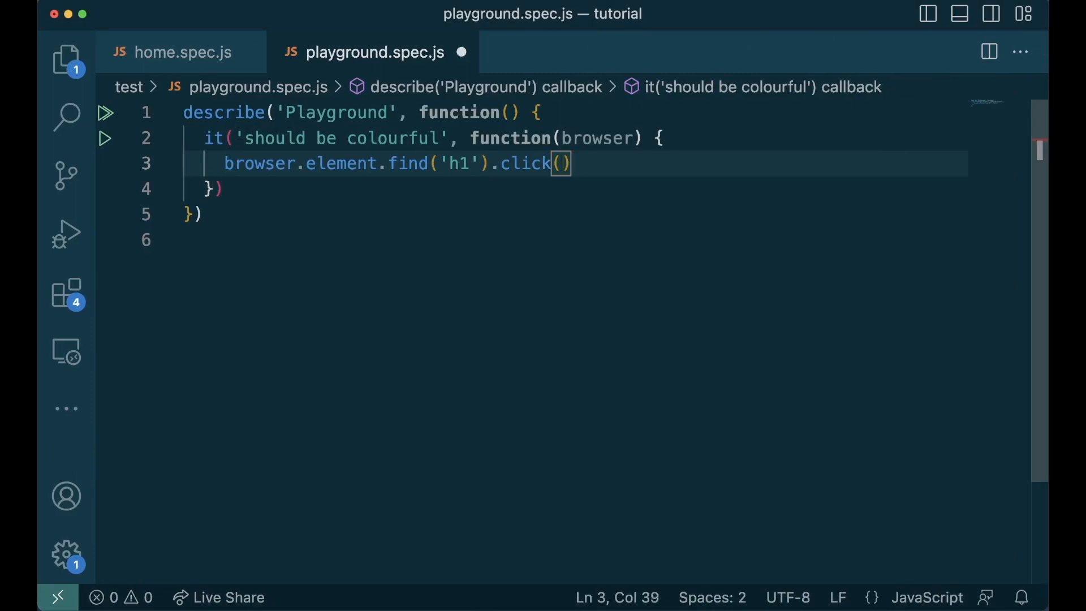
Step: Try a sendKeys call on the found element using 'frame' and browser.Keys constants
type("sendKeys")
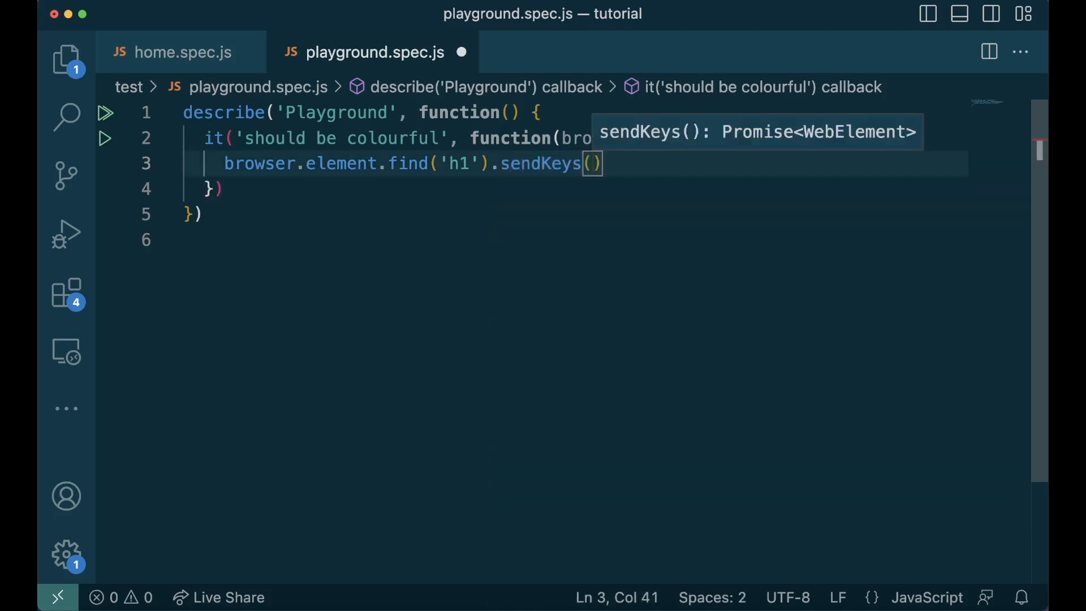
type("'fra'")
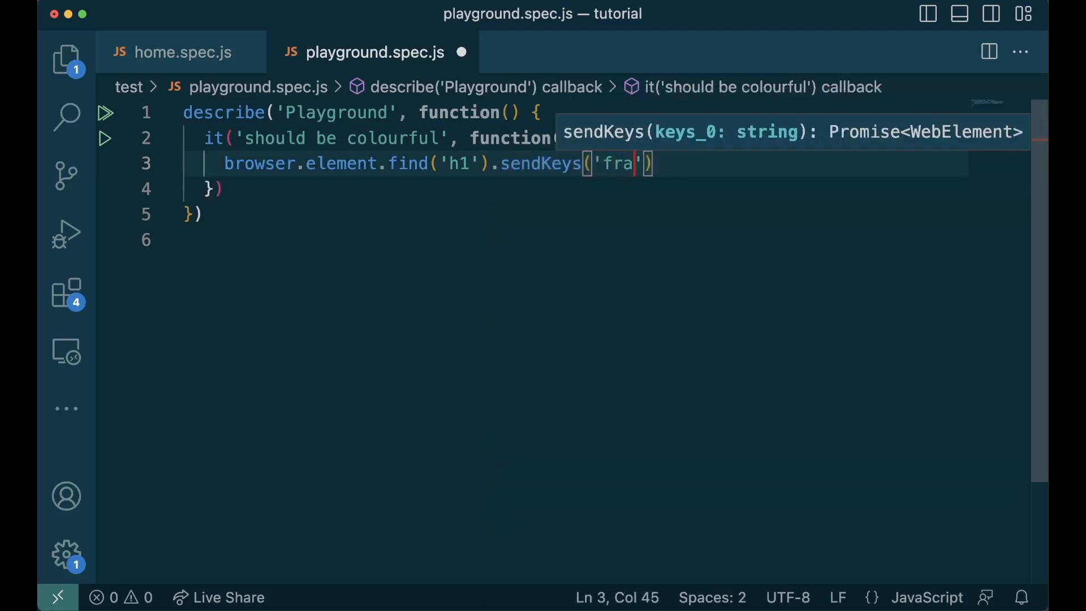
type("me")
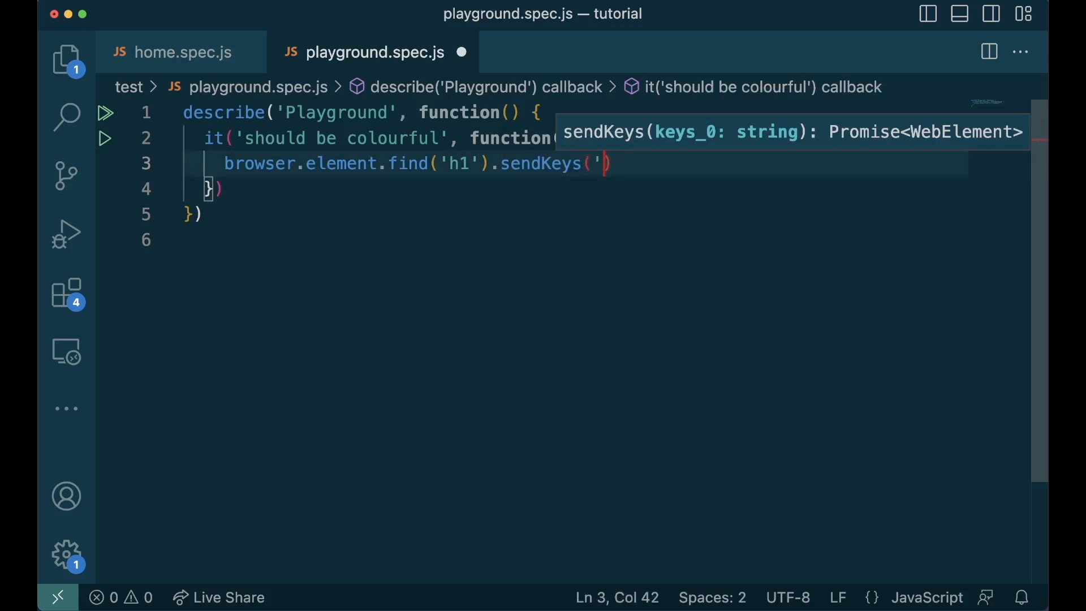
type("[")
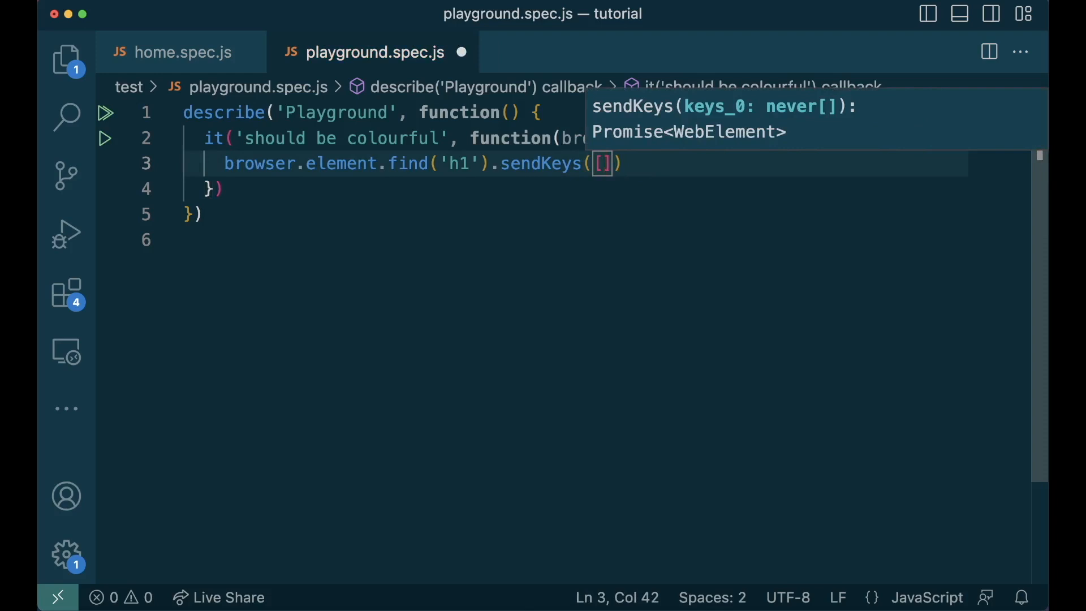
type("browser.K")
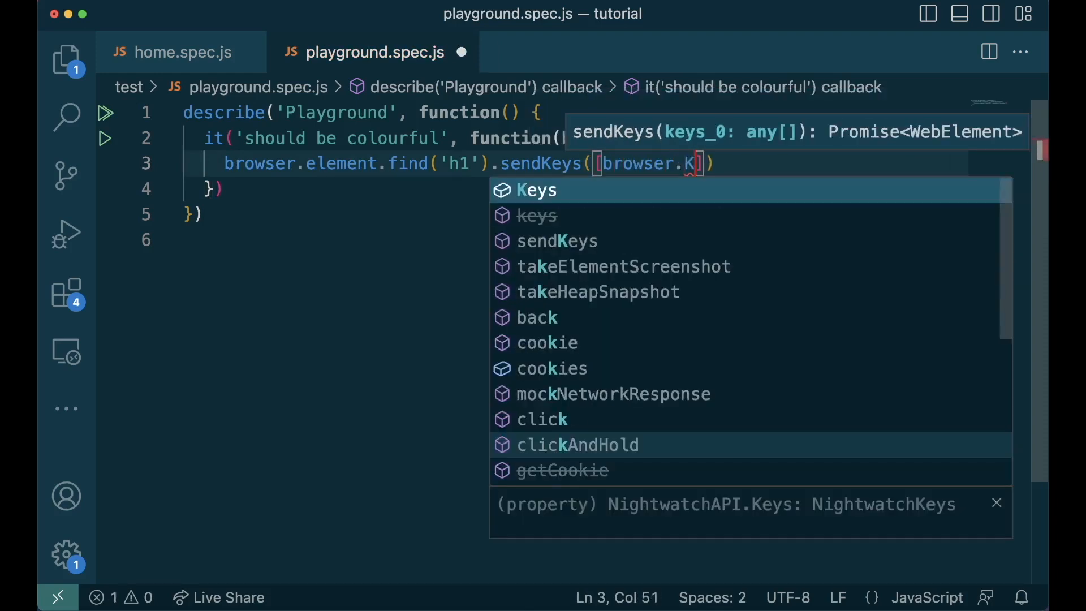
left_click(536, 190)
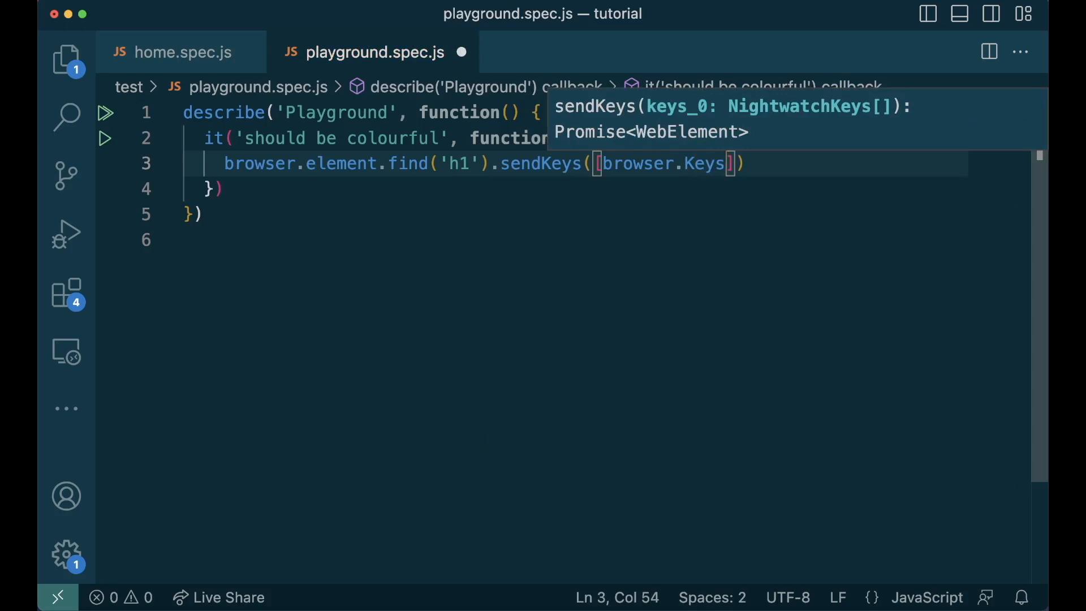
type(".DOWN_ARROW,")
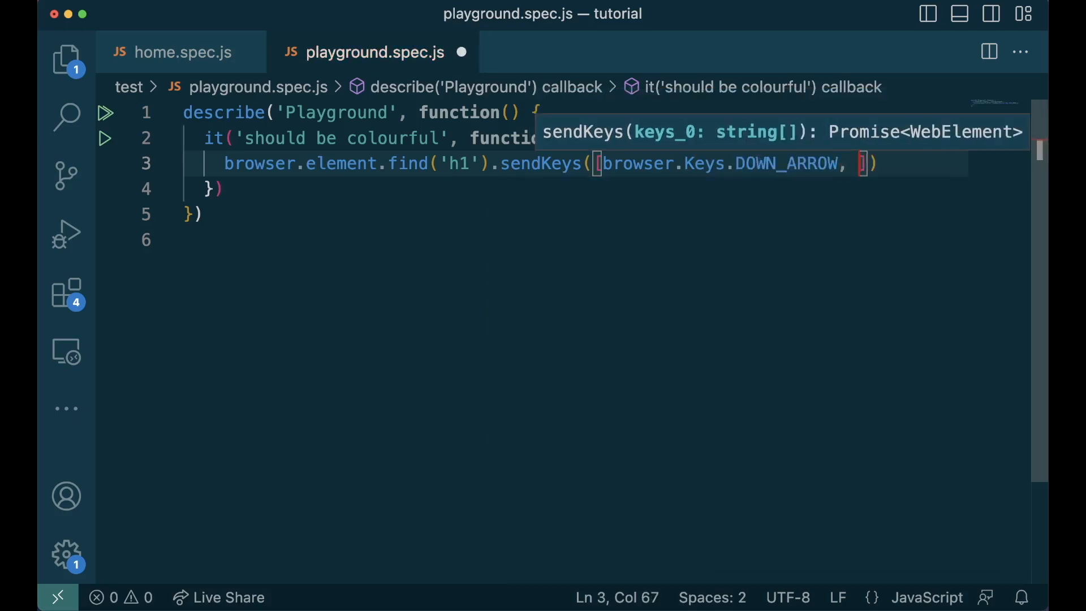
type("browser.")
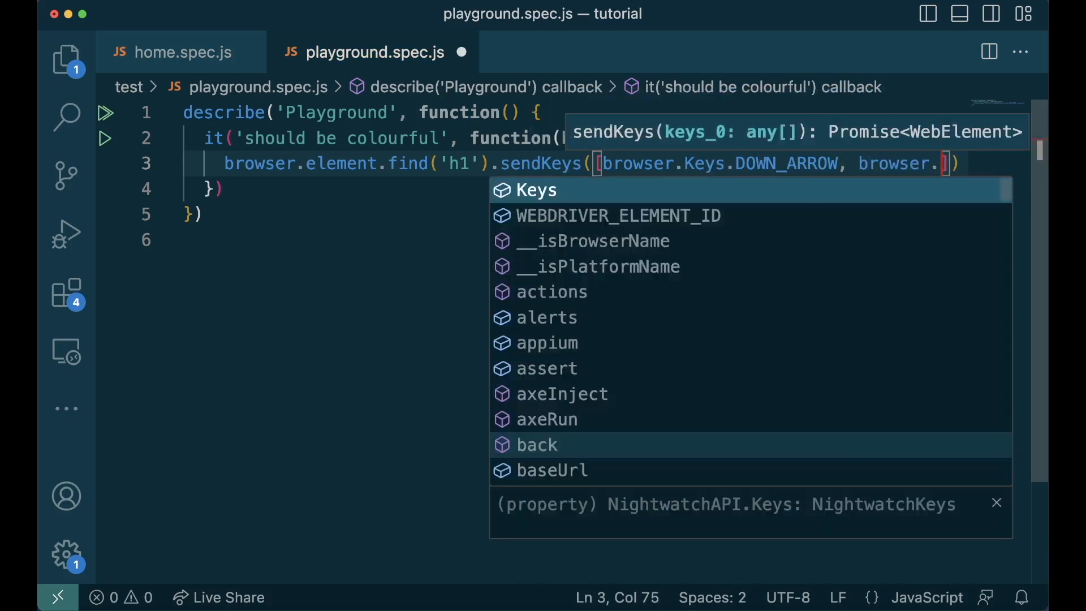
type("Keys.E")
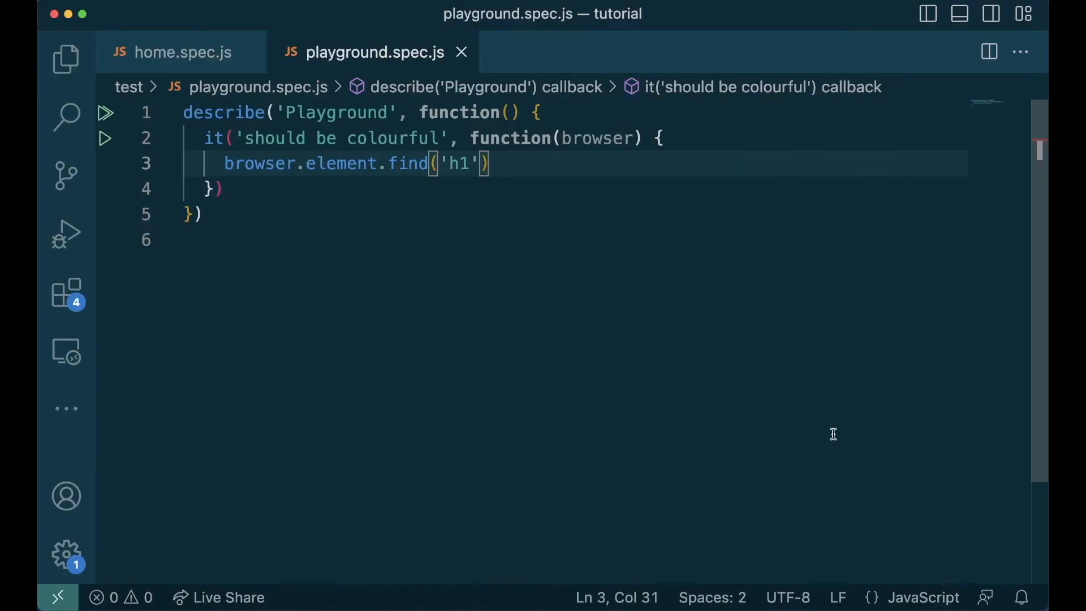
mouse_move(648, 236)
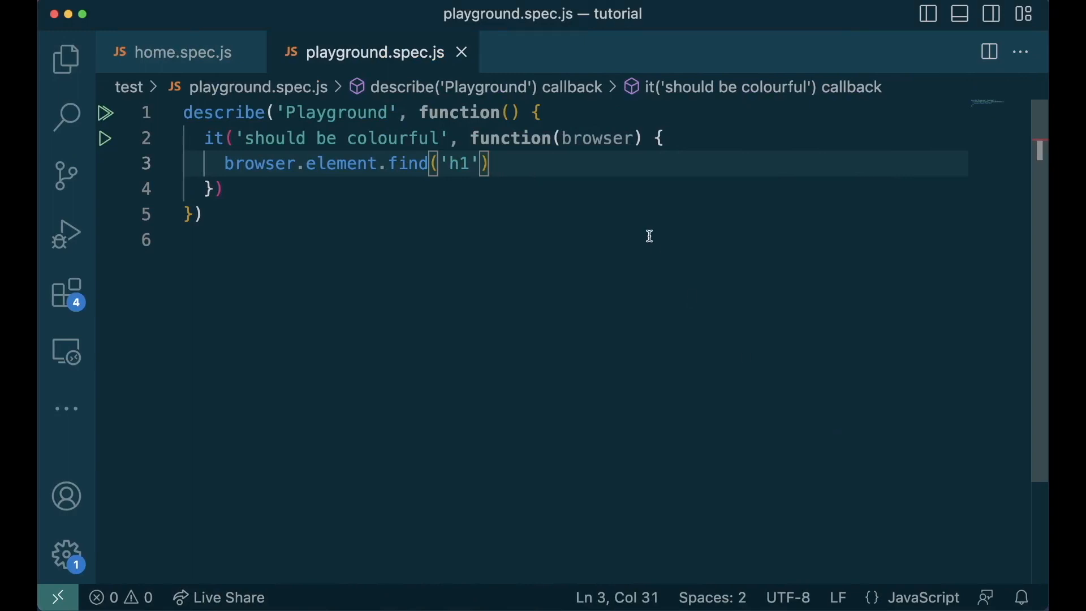
Step: Chain .getText().assert.matches('---') onto the h1 element lookup
type(".")
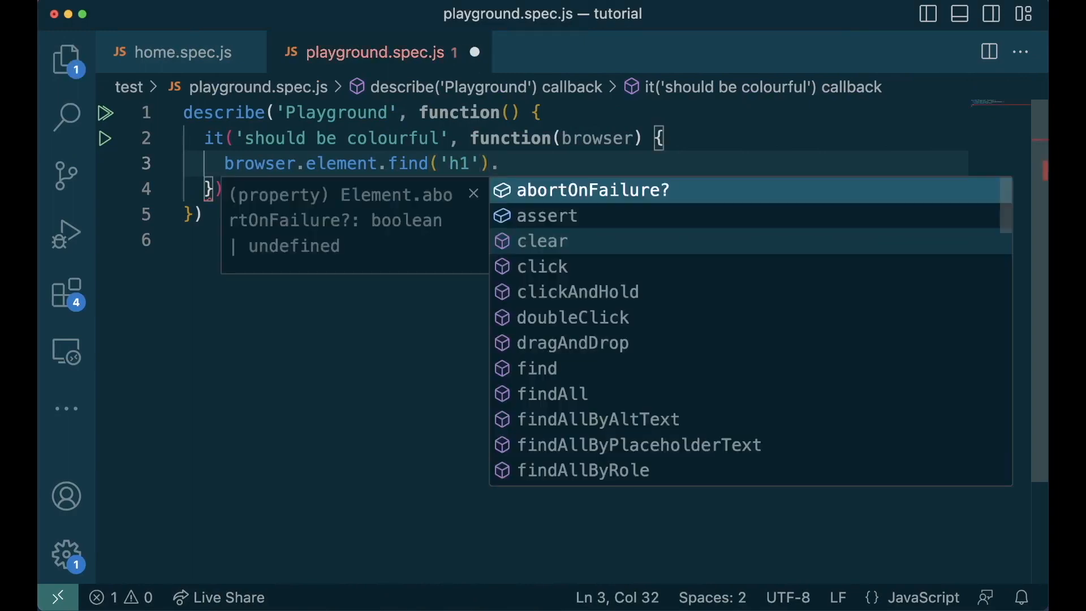
type("fi")
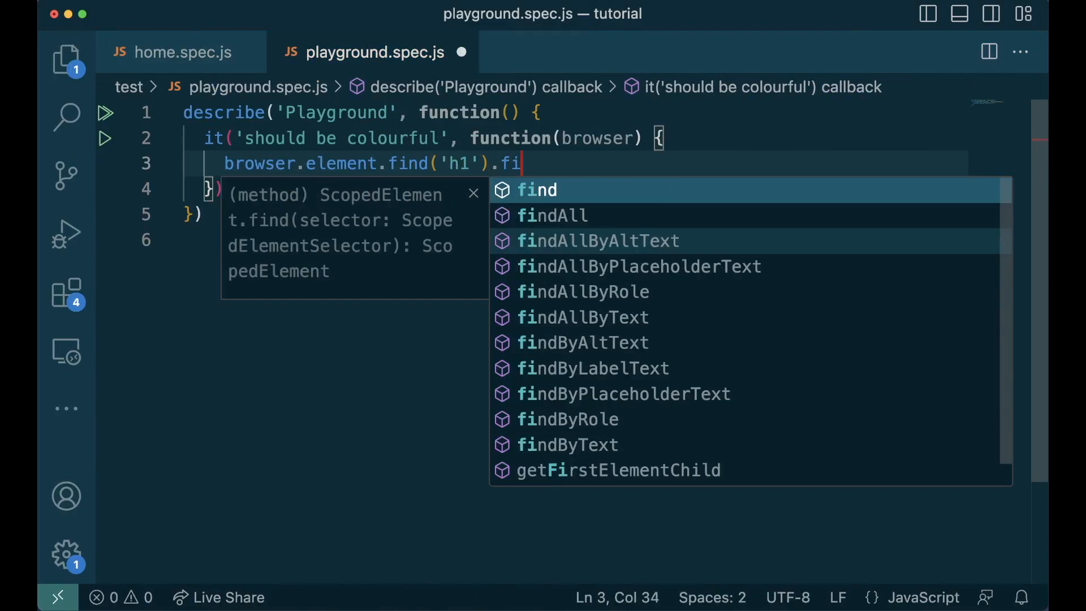
type("getText(")
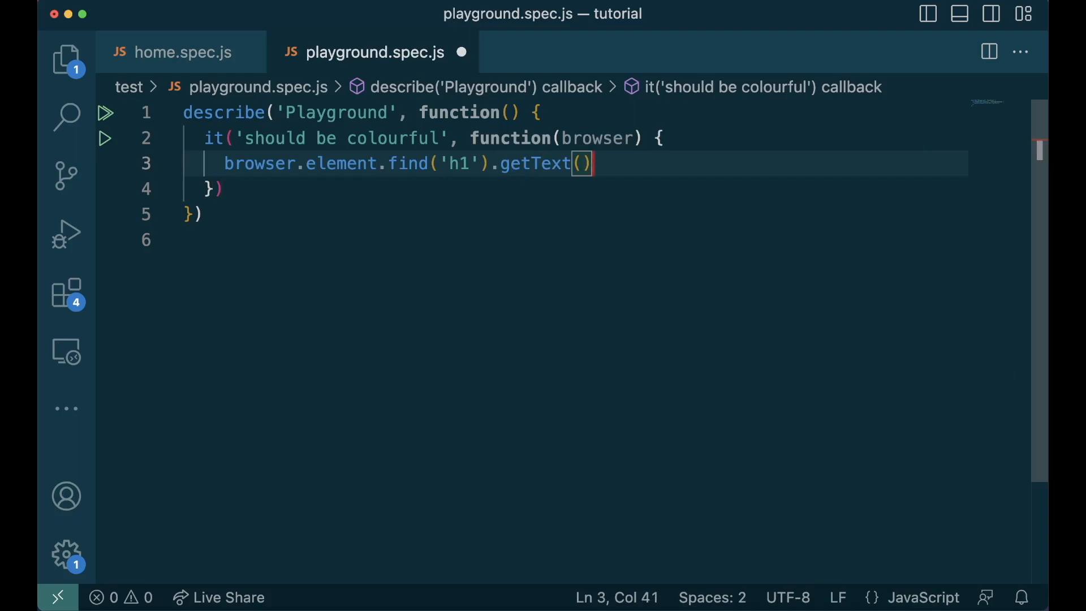
type(".assert")
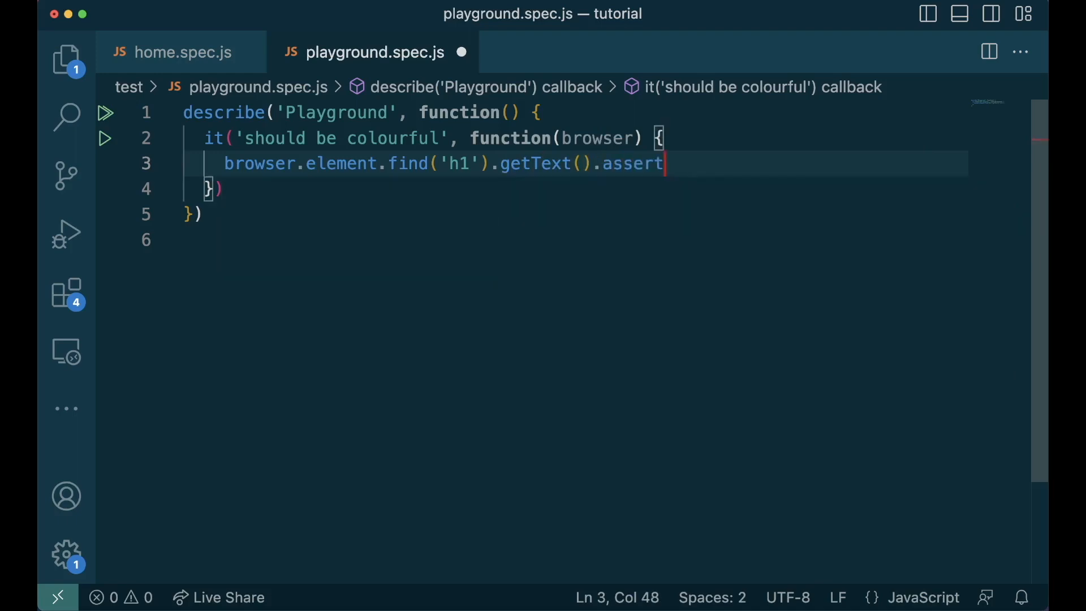
type(".c")
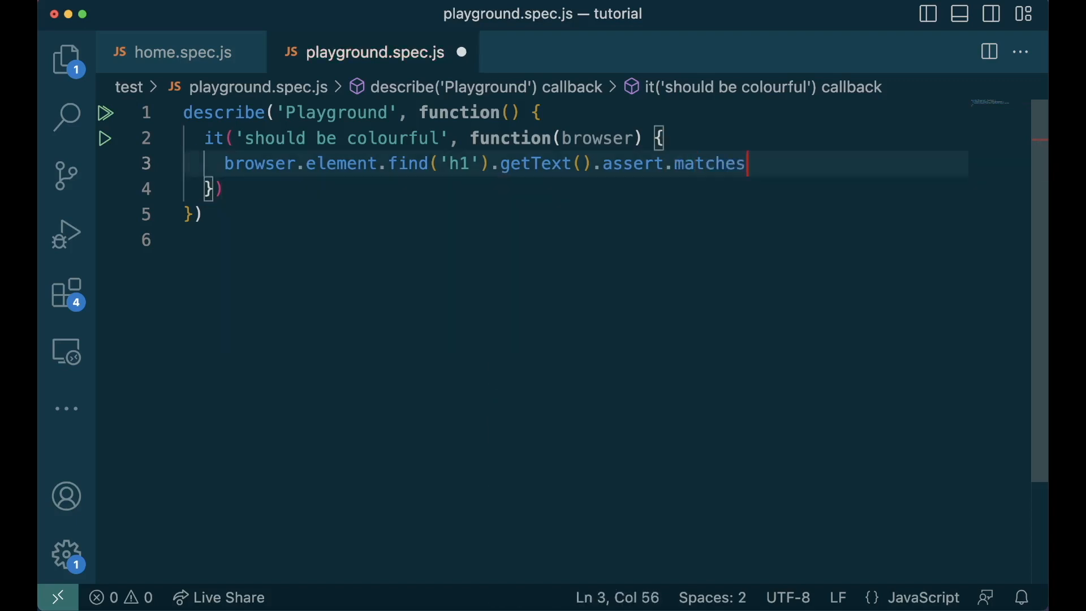
key("Backspace")
type("equals()")
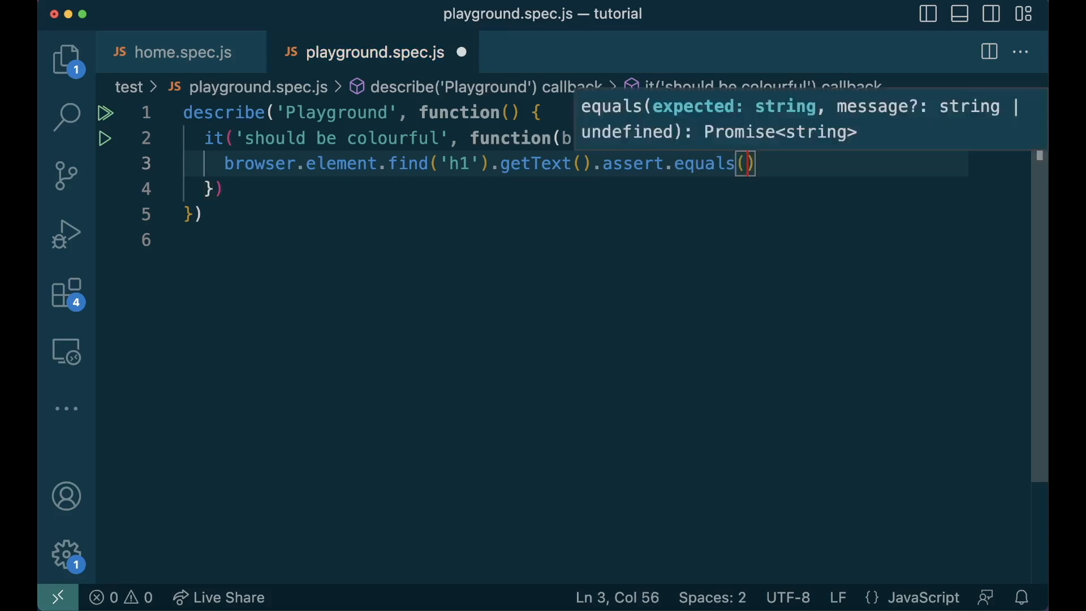
double_click(705, 163)
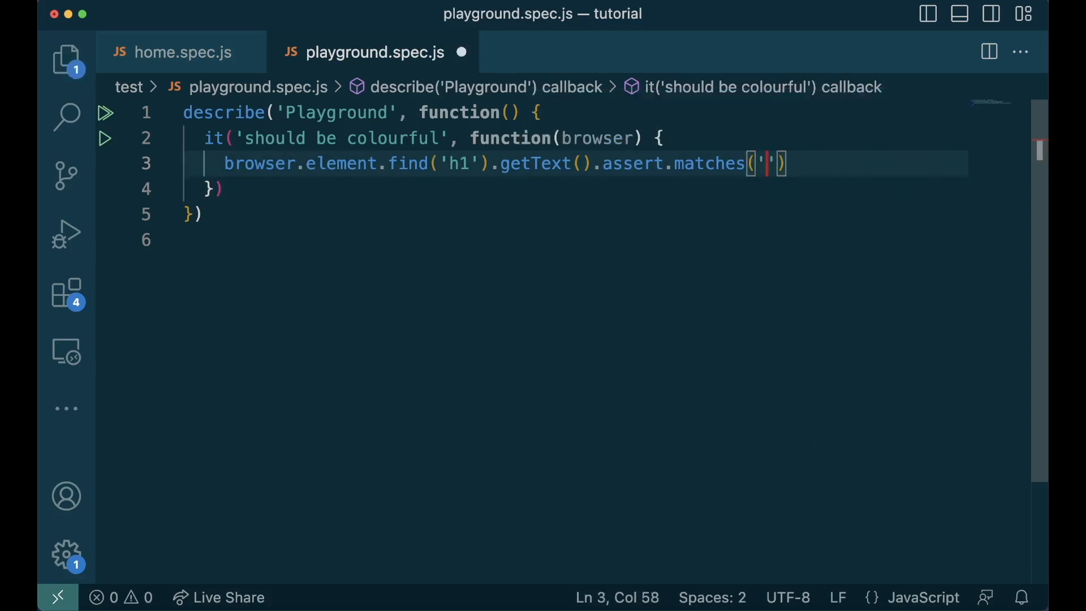
type("---")
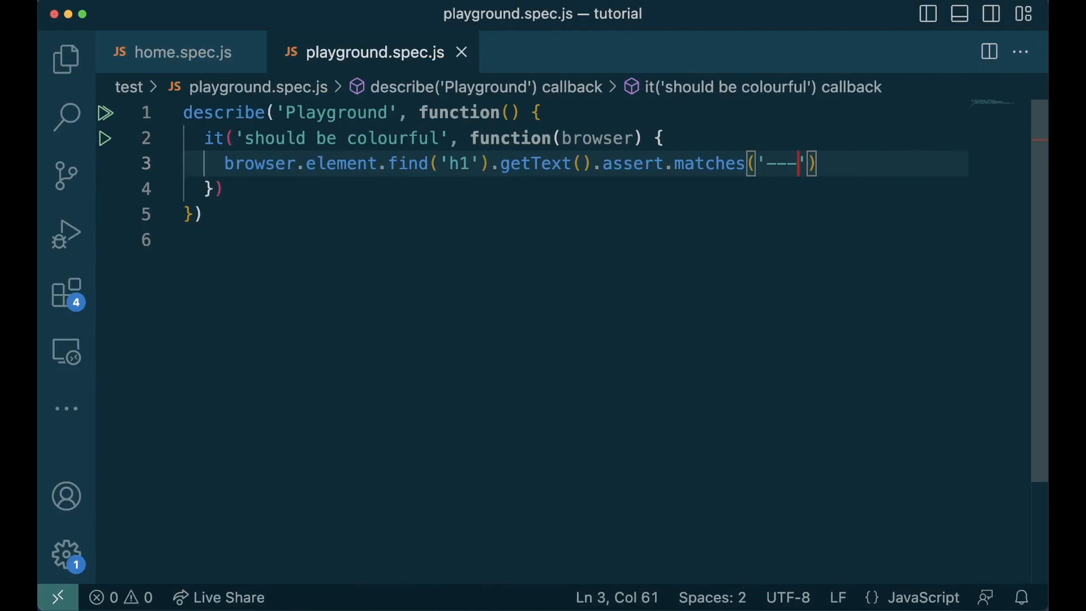
Step: Remove the getText assertion chain and retype the line toward browser.assert with a 'present'/'sel' attempt
key("Backspace")
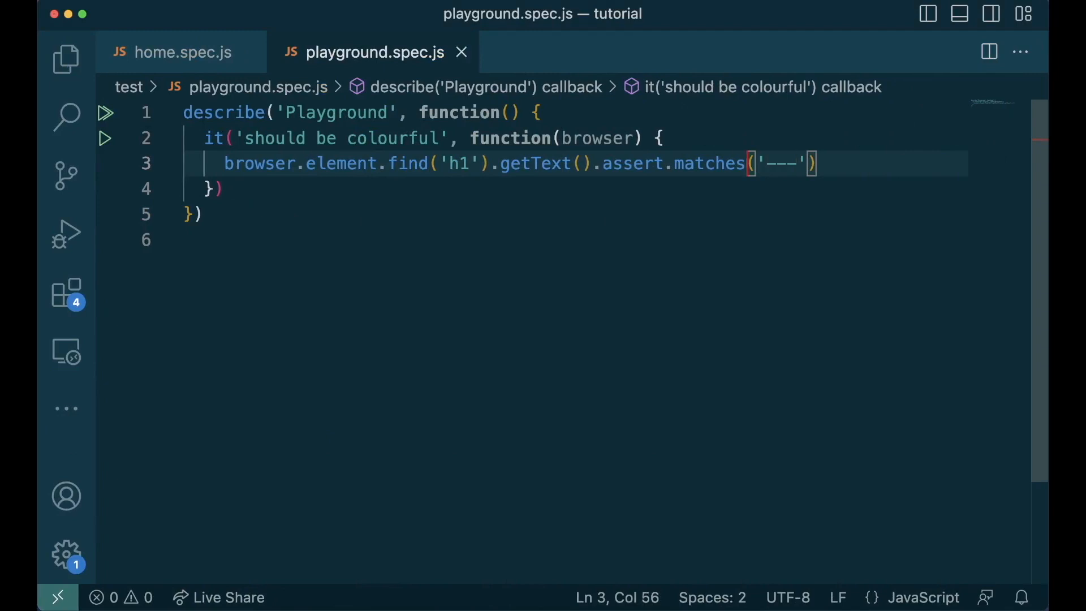
key("Backspace")
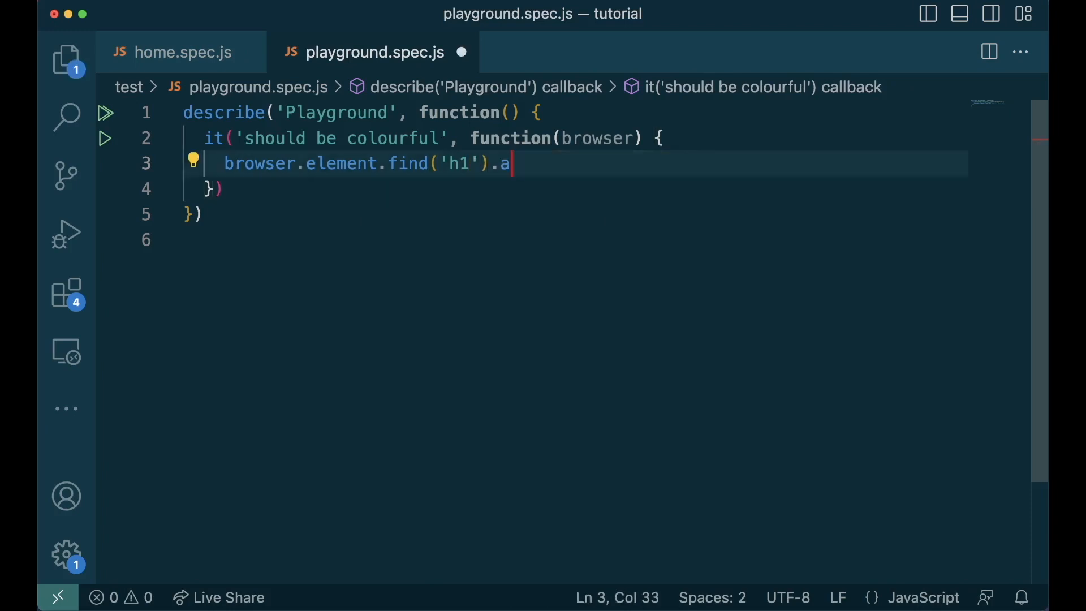
type("ssert.")
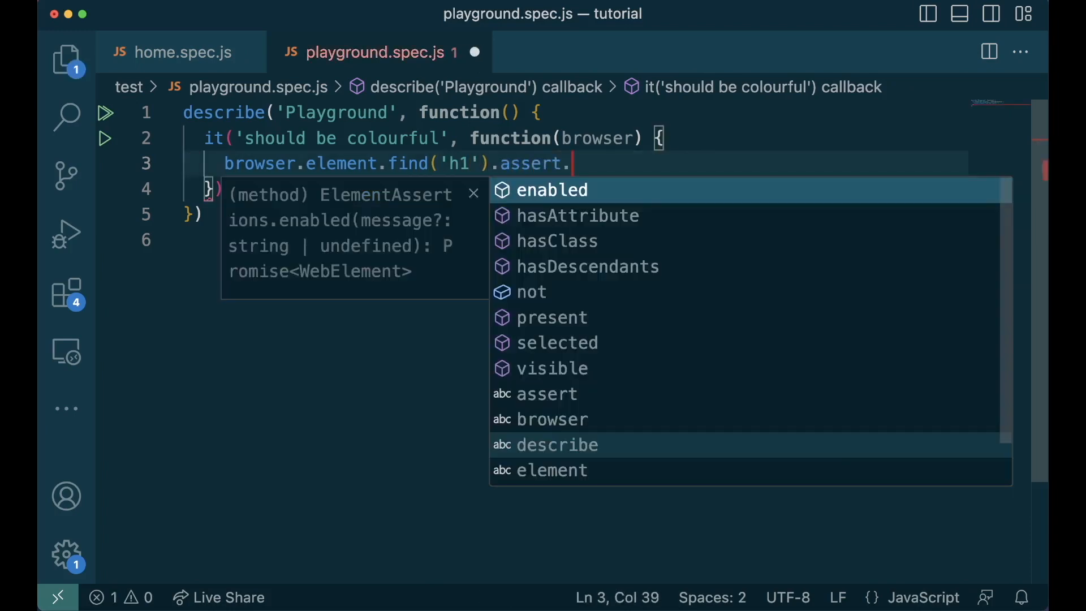
type("pre")
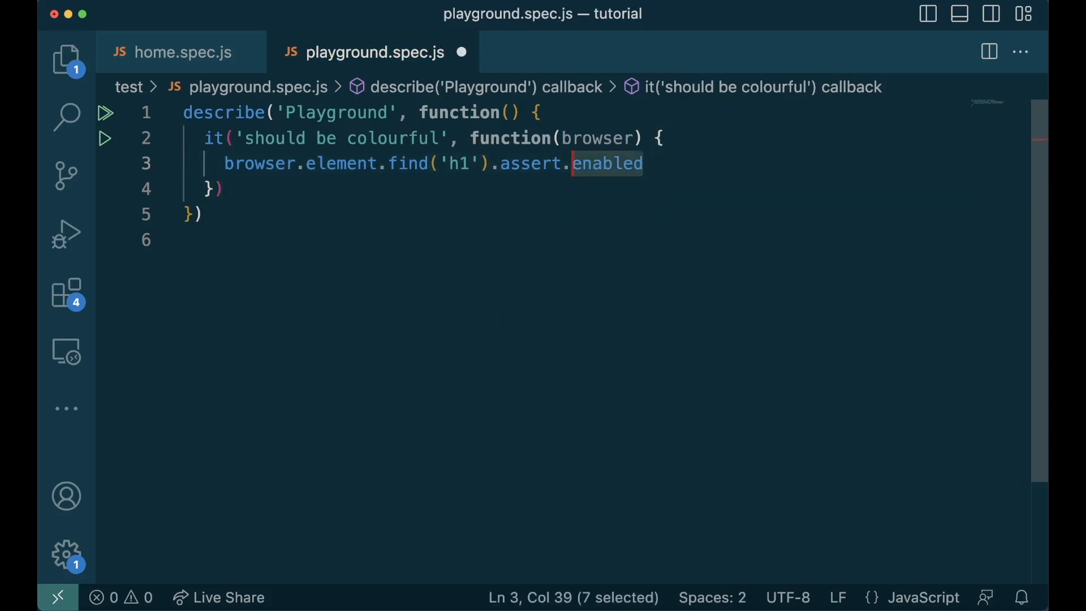
type("sel")
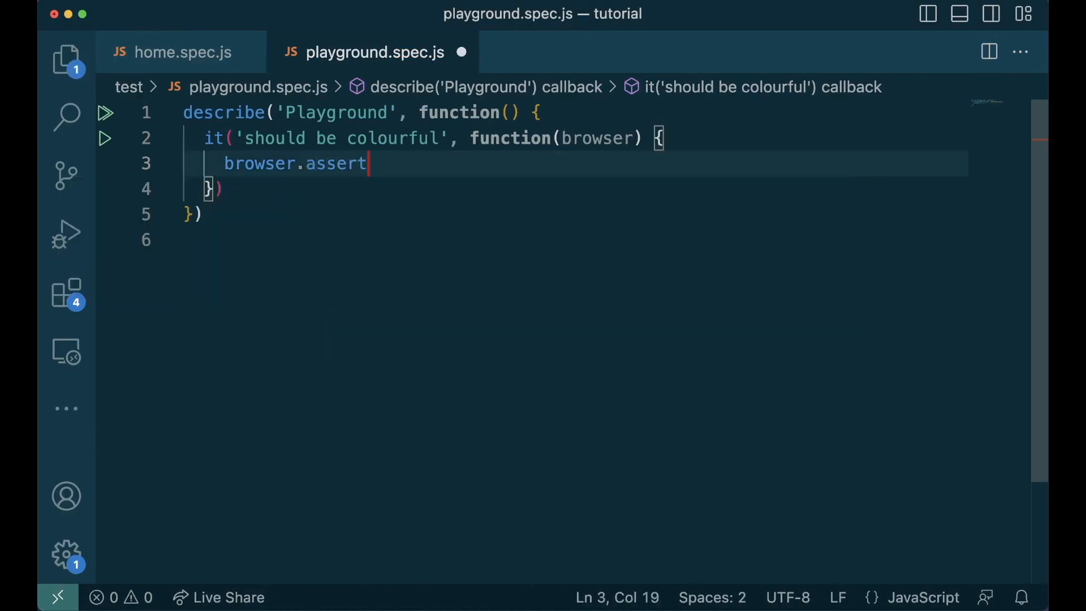
Step: Change the line to browser.verify.not.titleEquals(), then move to home.spec.js
type(".")
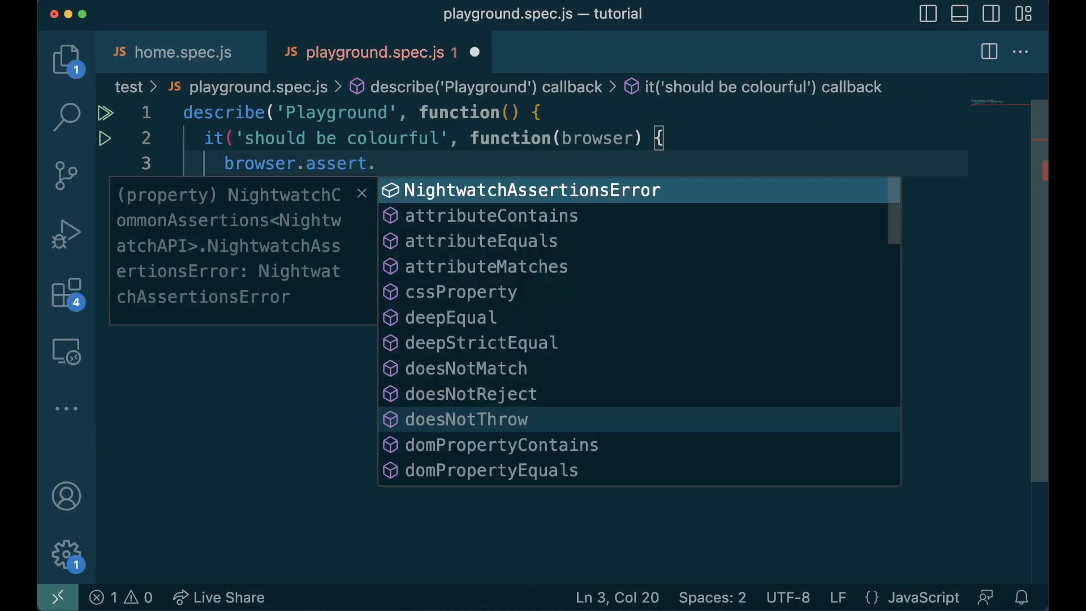
type("titleEquals(")
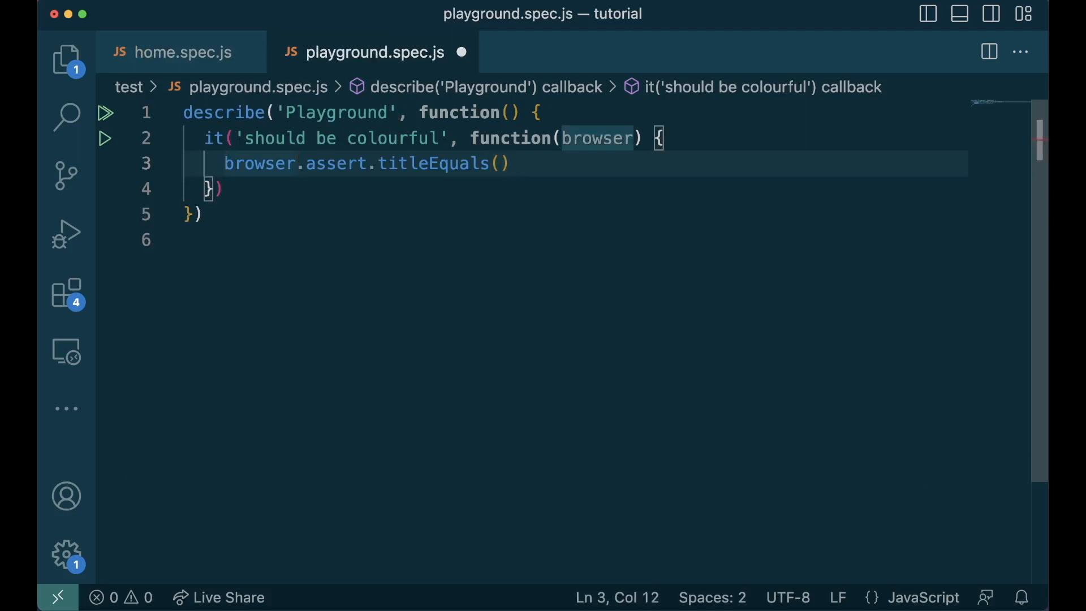
type("nit")
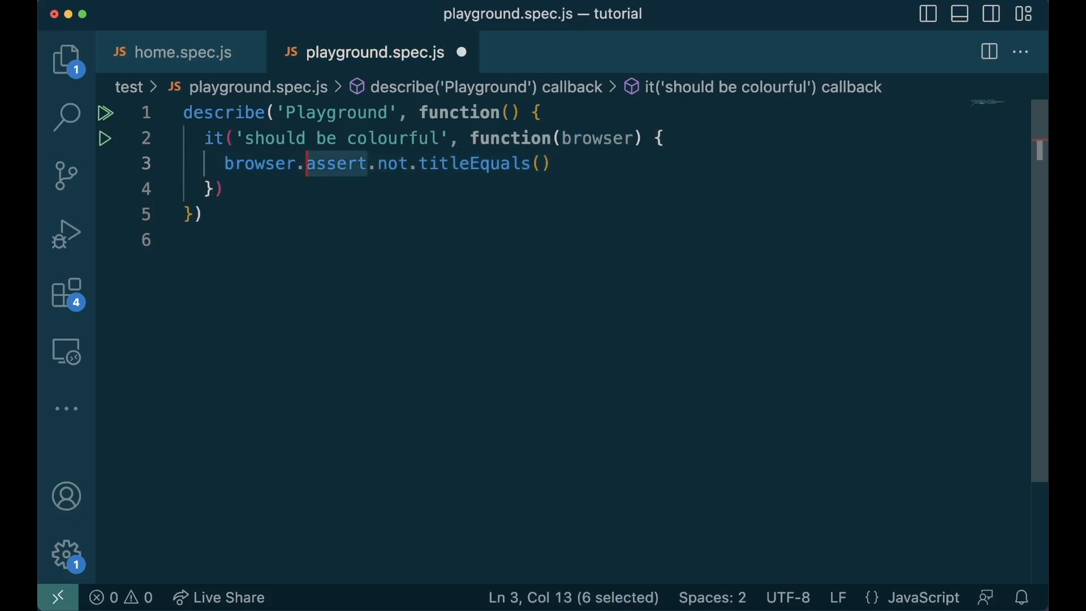
type("verify")
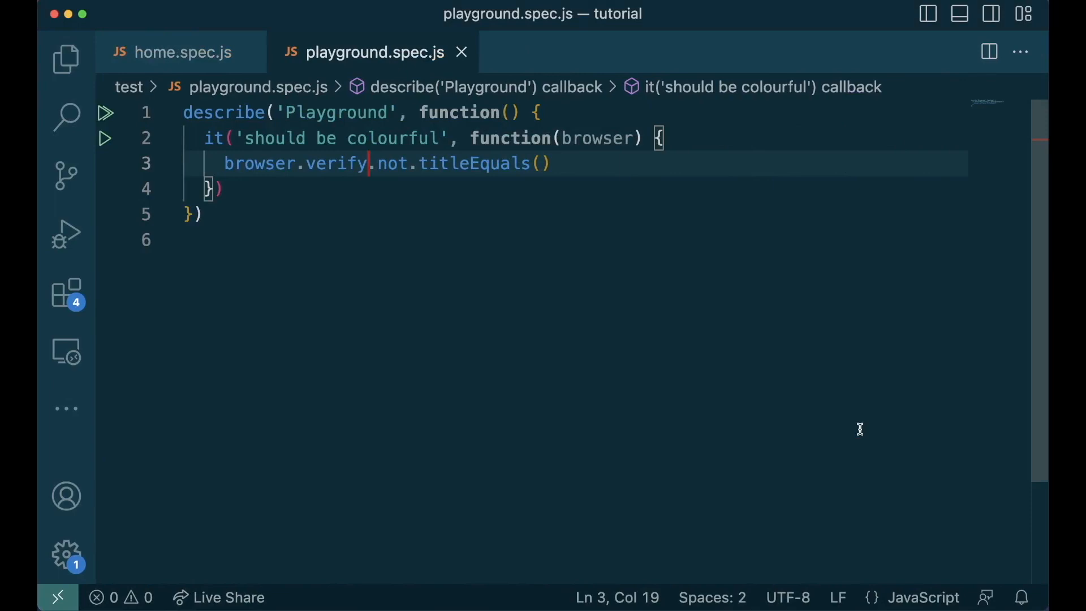
left_click(183, 53)
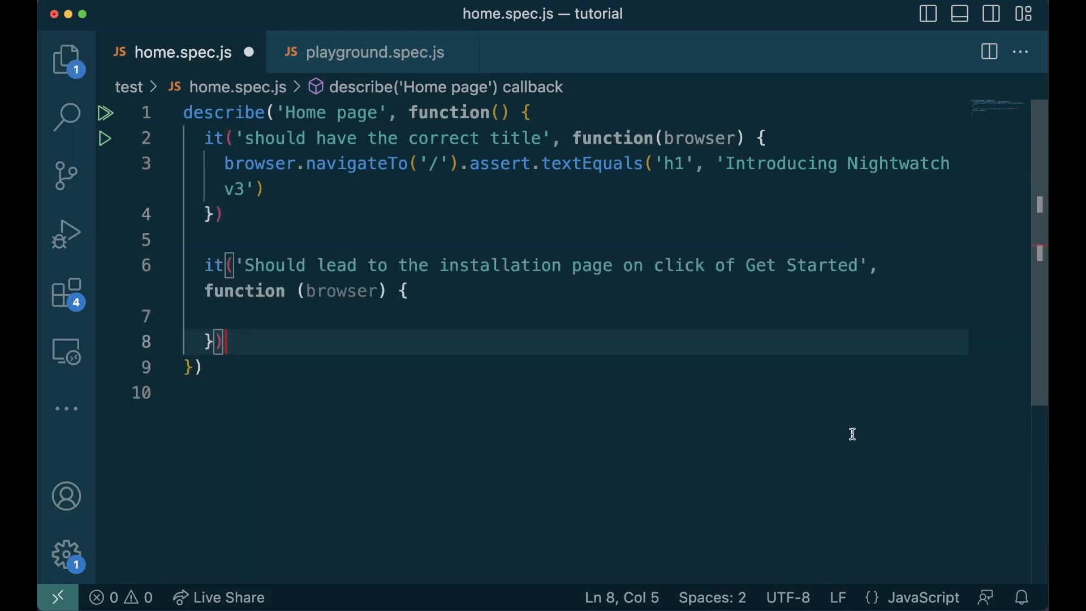
Step: Add browser.navigateTo('/') to the installation-page test and check nightwatch.conf.js for the launch URL
type("browser.navigateTo('/')")
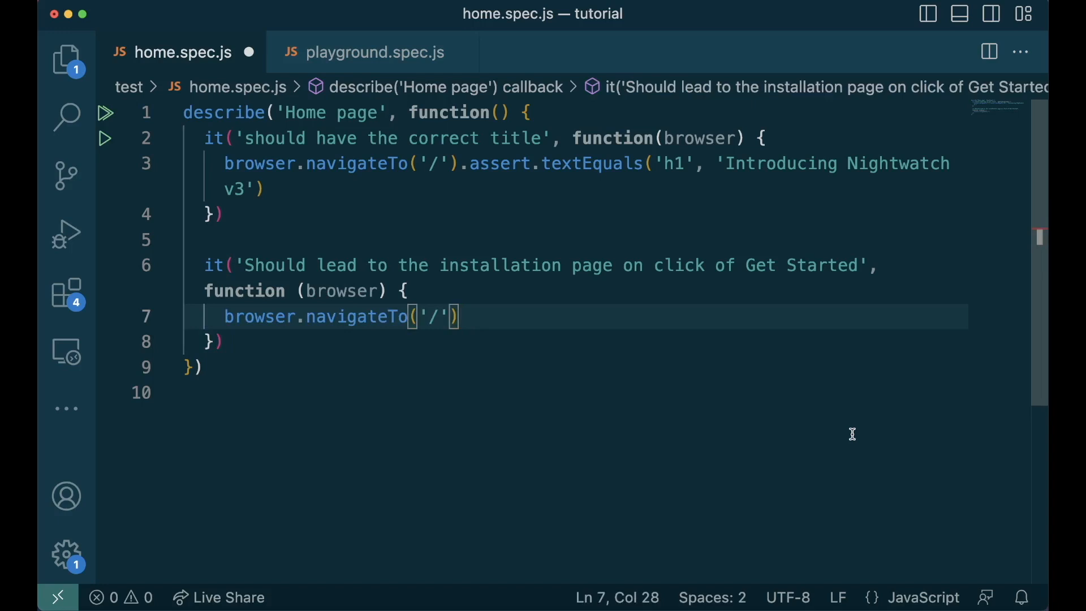
left_click(66, 59)
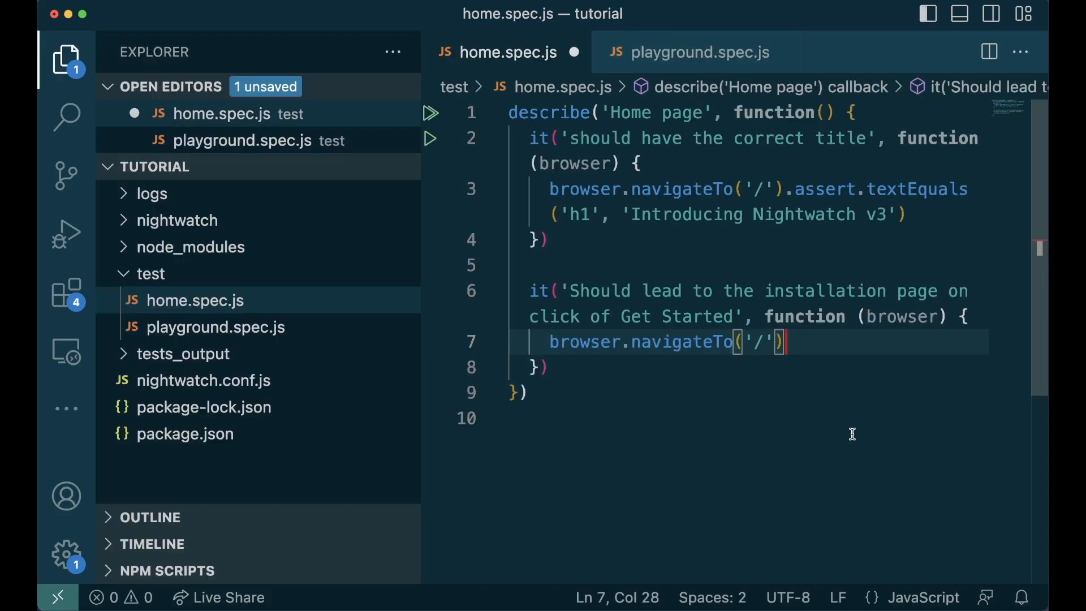
left_click(203, 380)
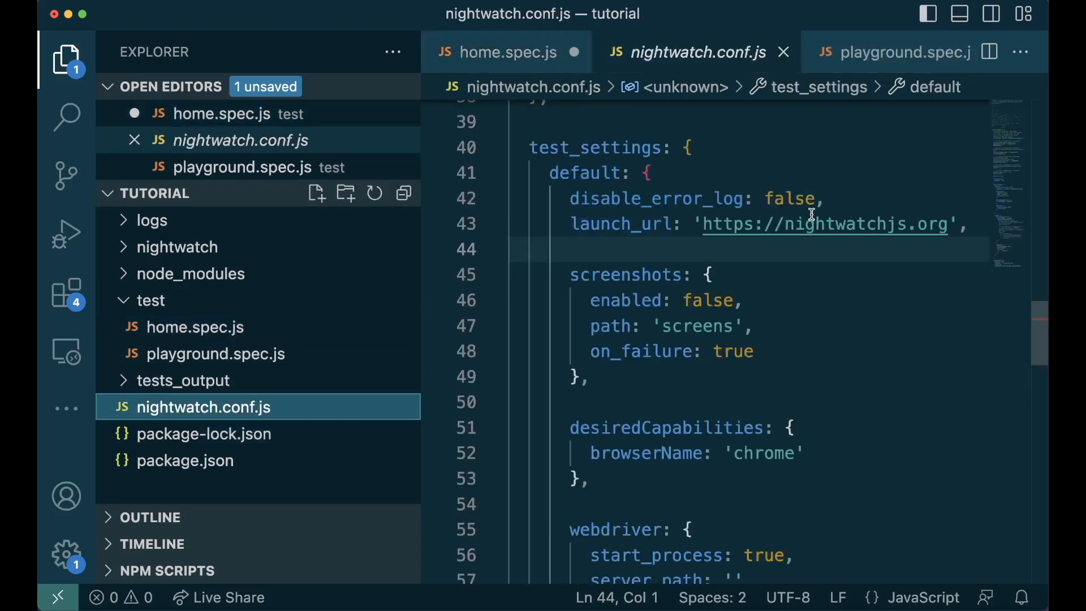
mouse_move(822, 224)
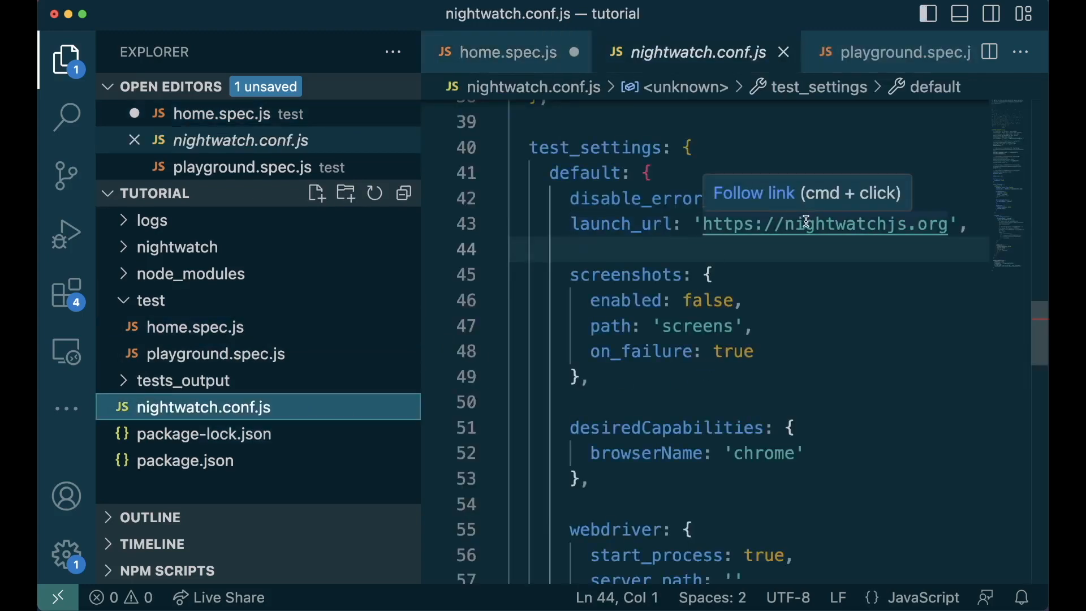
left_click(509, 52)
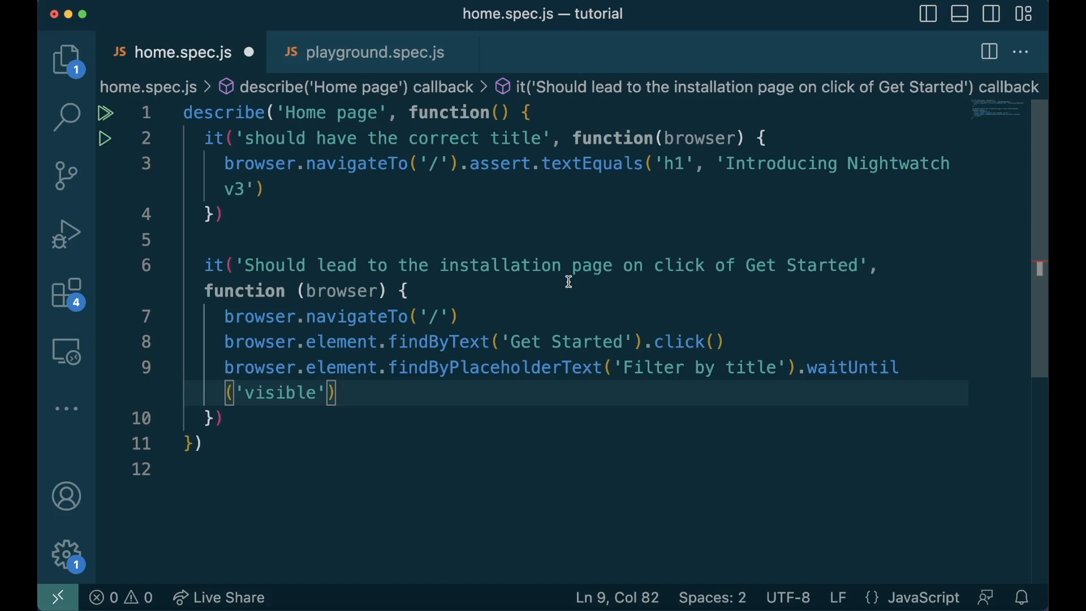
Step: Assert the h1 equals 'Install Nightwatch', the Getting Started title, and the quickstarts URL
type("browser.element.find('h1').getText().assert.equals('Install Nightwatch')")
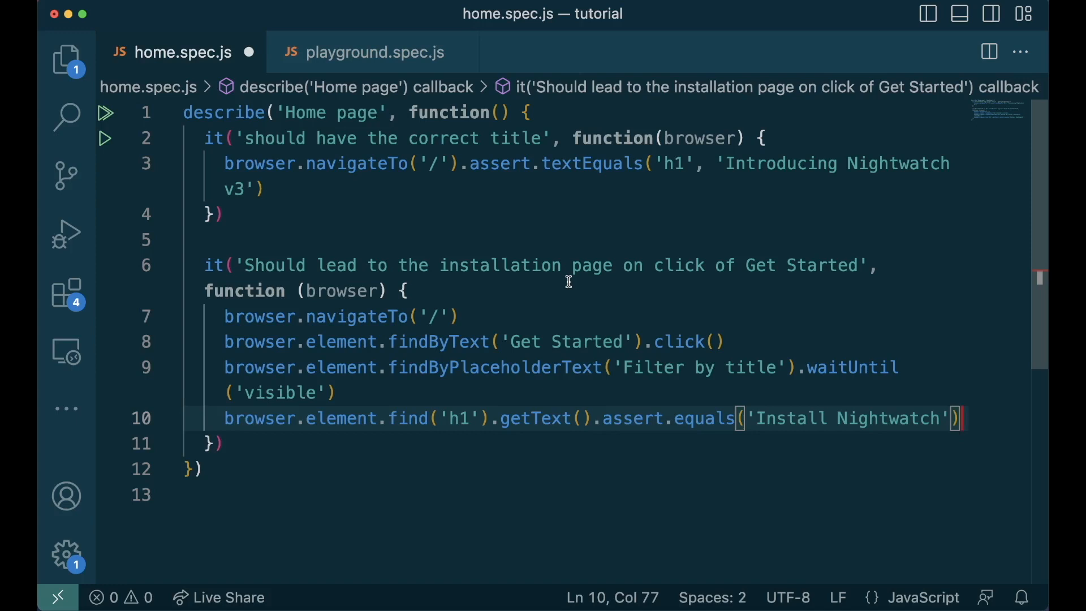
type("browser.assert.titleEquals('Getting Started | Developer Guide | Nightwatch.js')")
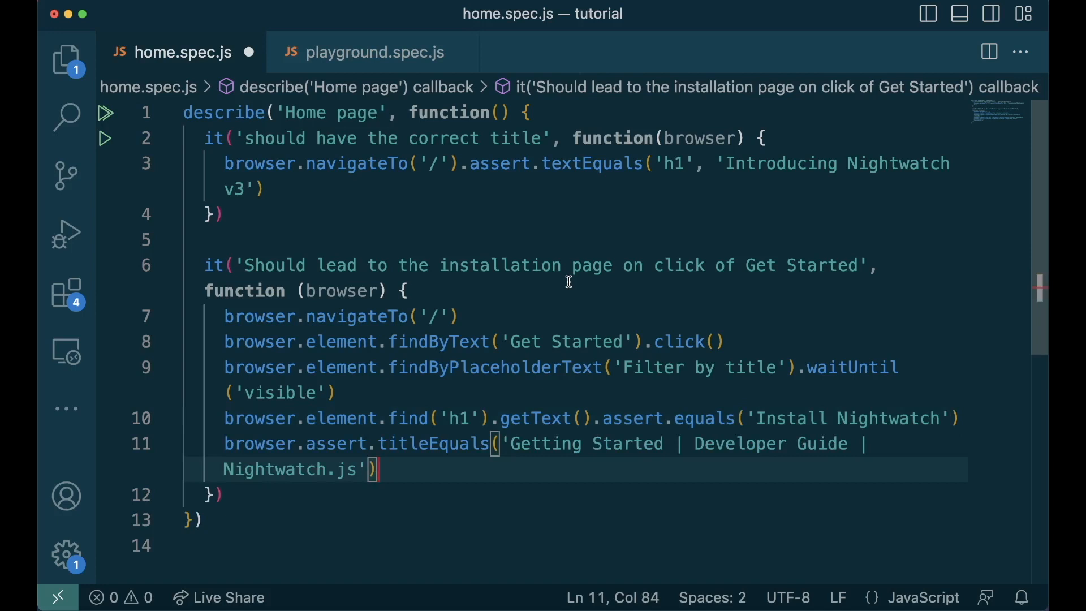
type("browser.assert.urlContains('nightwatchjs.org/guide/quickstarts')")
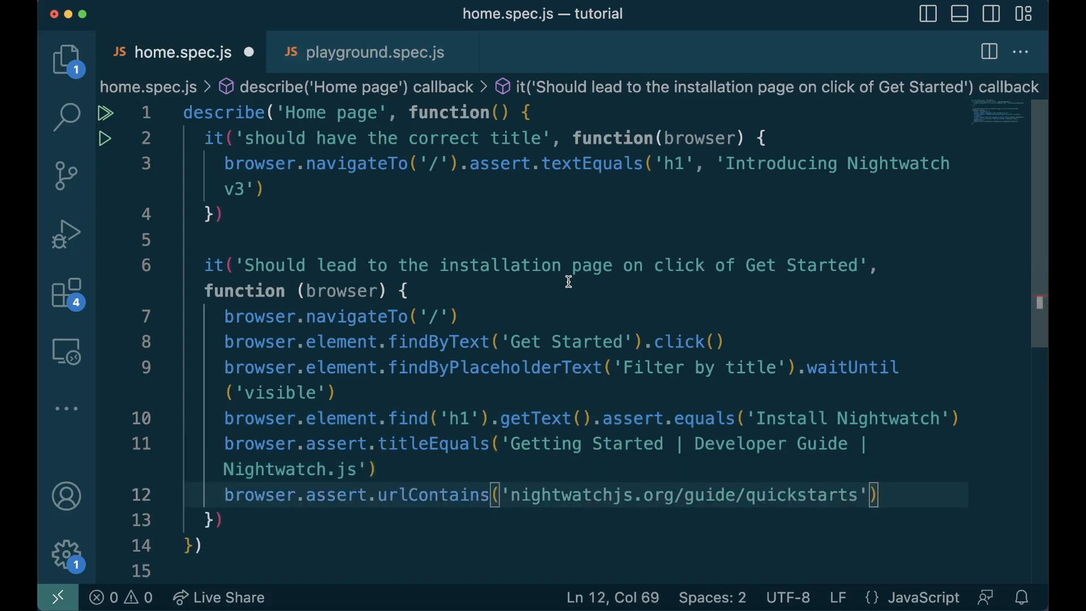
Step: Assert the 'Filter by title' field's autocomplete attribute and end the browser session
scroll("up", 3)
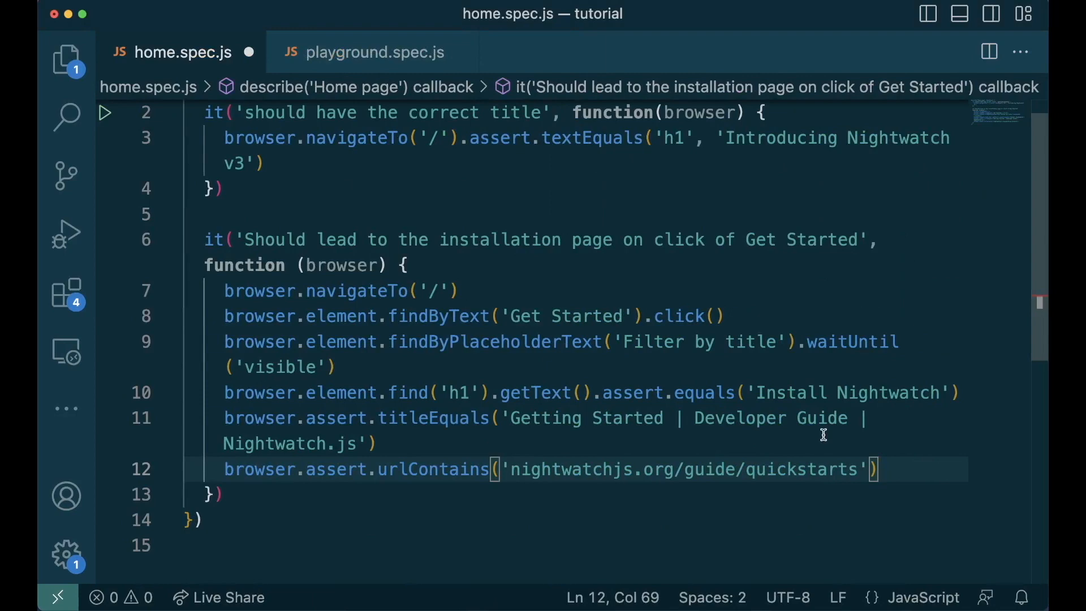
type("browser.element.findByPlaceholderText('Filter by title')")
type(".getAttribute('autocomplete').assert.equals('off")
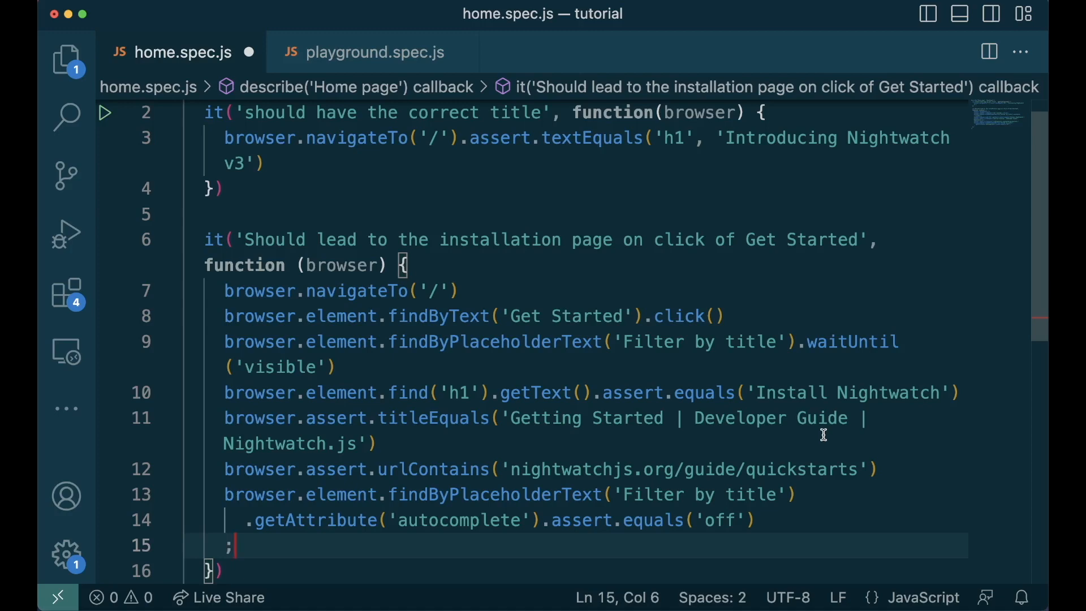
type("browser.end()")
type("it('Should allow search and show correct results', function (browser) {")
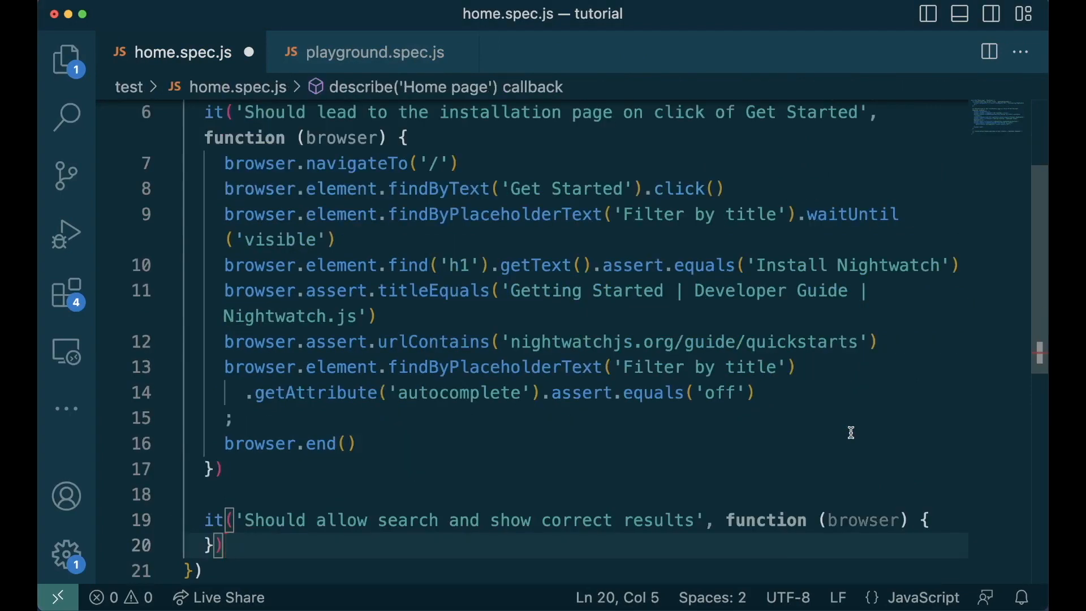
Step: Navigate to '/', find 'Search docs', send 'frame' then ARROW_DOWN and ENTER keys
type("browser.navigateTo('/')")
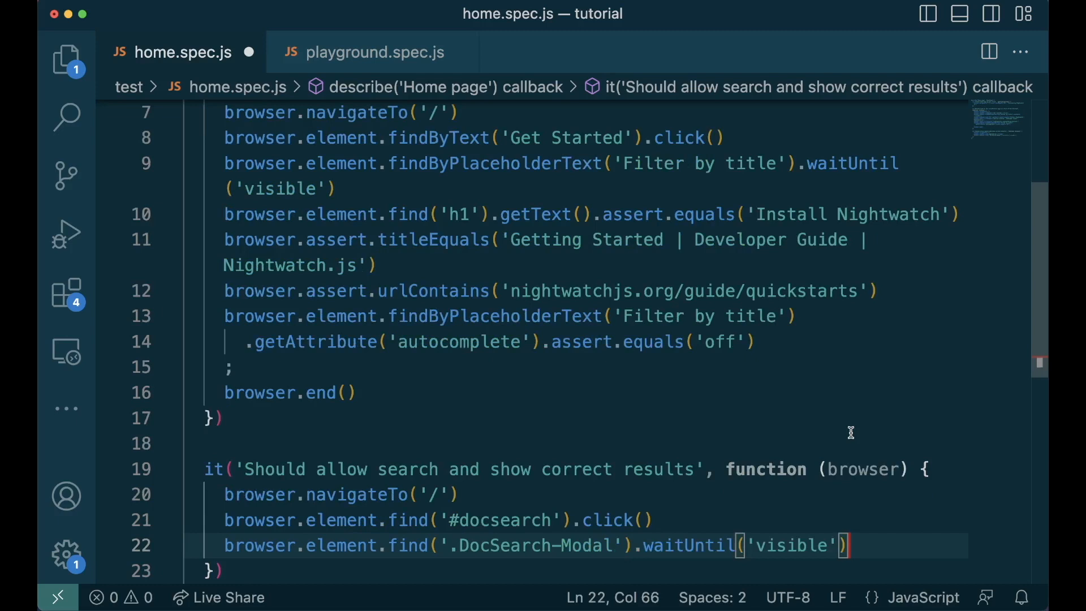
type("browser.element.findByPlaceholderText('Search docs')")
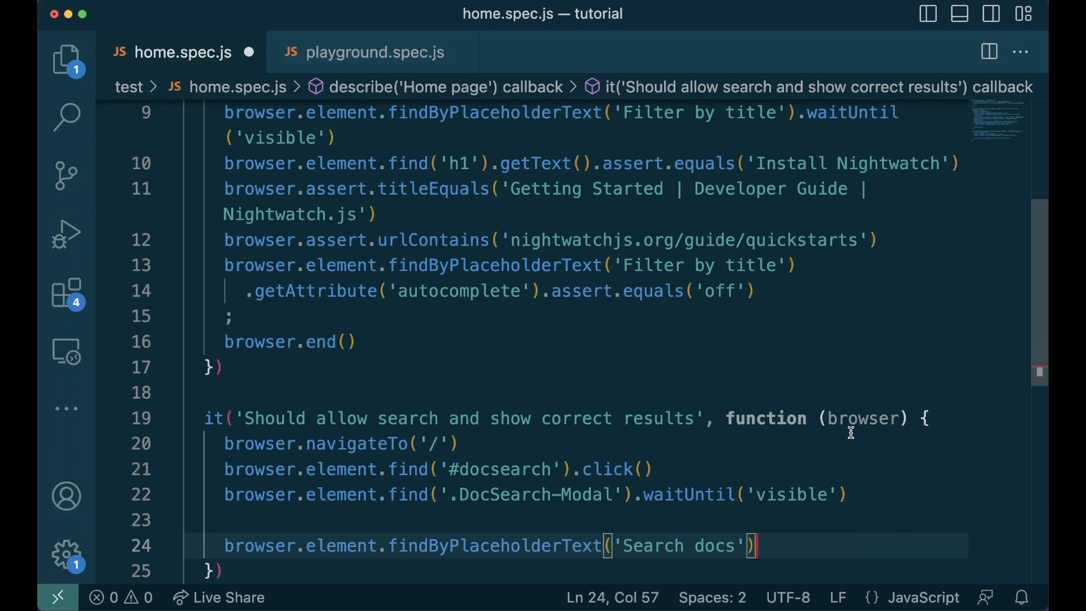
type(".sendKeys('frame')")
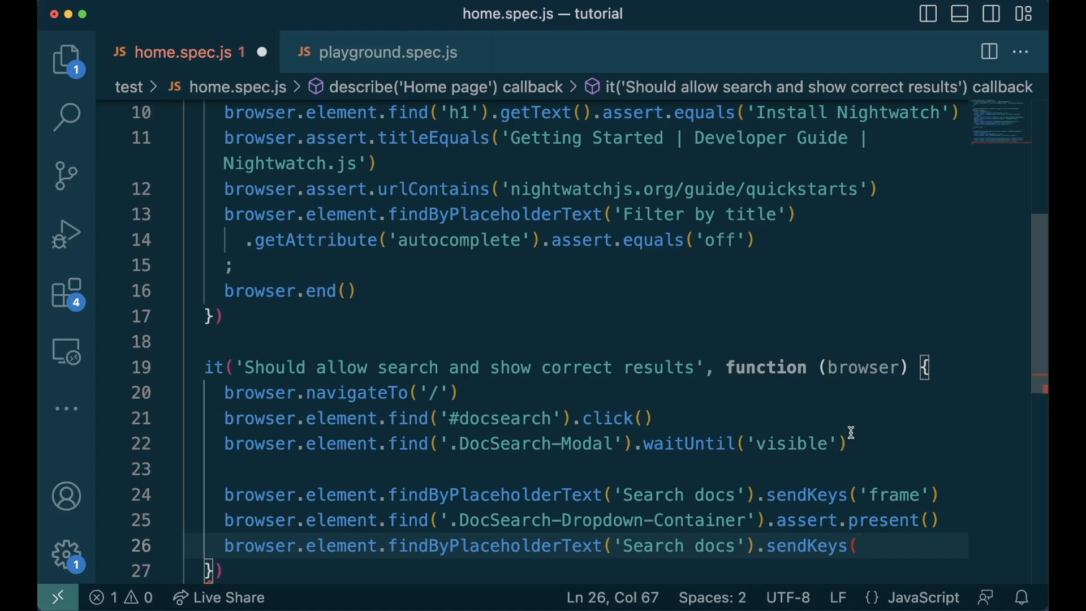
type("[browser.Keys.ARROW_DOWN, browser.Keys.ENTER])")
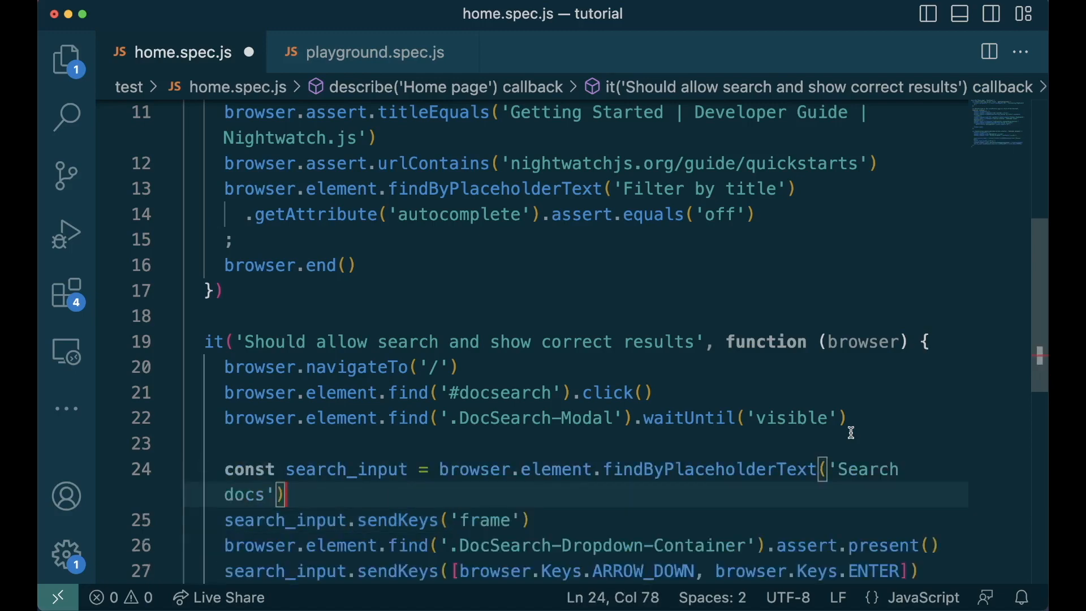
Step: Assert the result page h1 text contains '.frameParent'
scroll("down", 3)
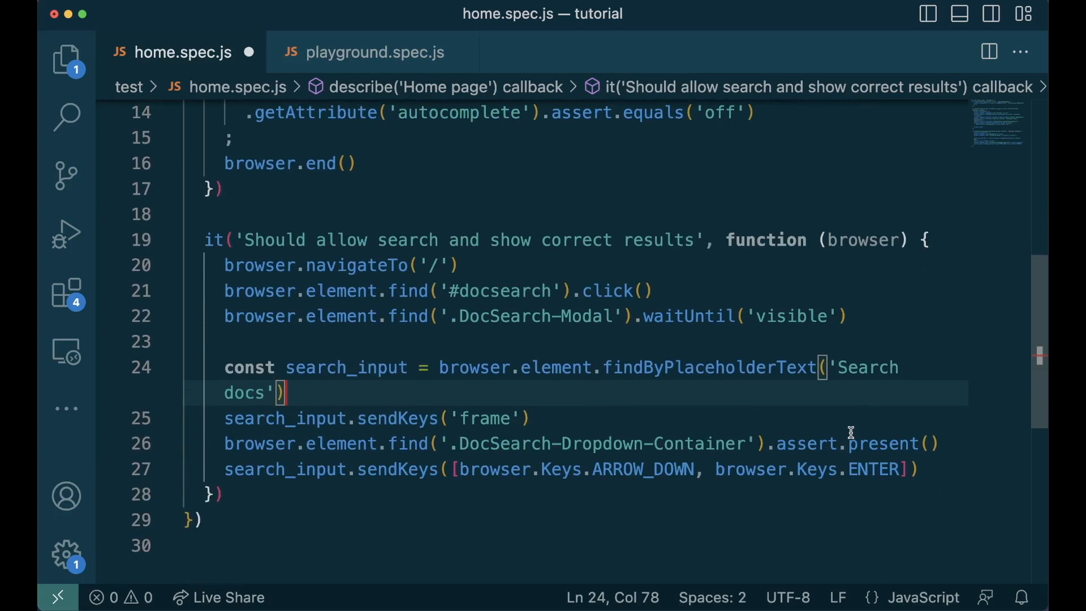
type("browser.element.find('h1').getText().assert.contains('.frameParent')")
type("browser.end()")
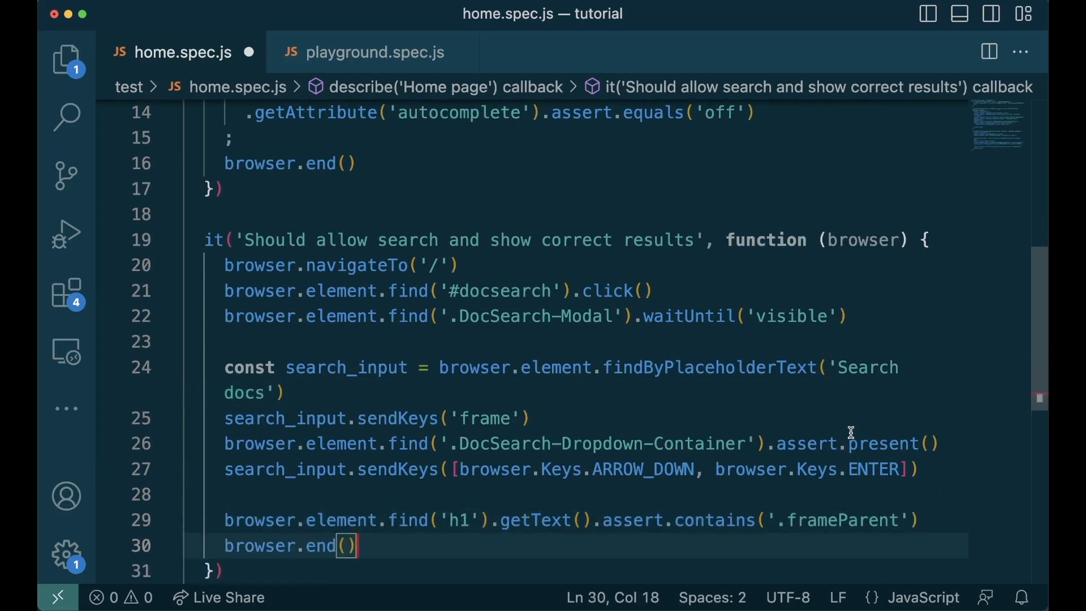
scroll("down", 3)
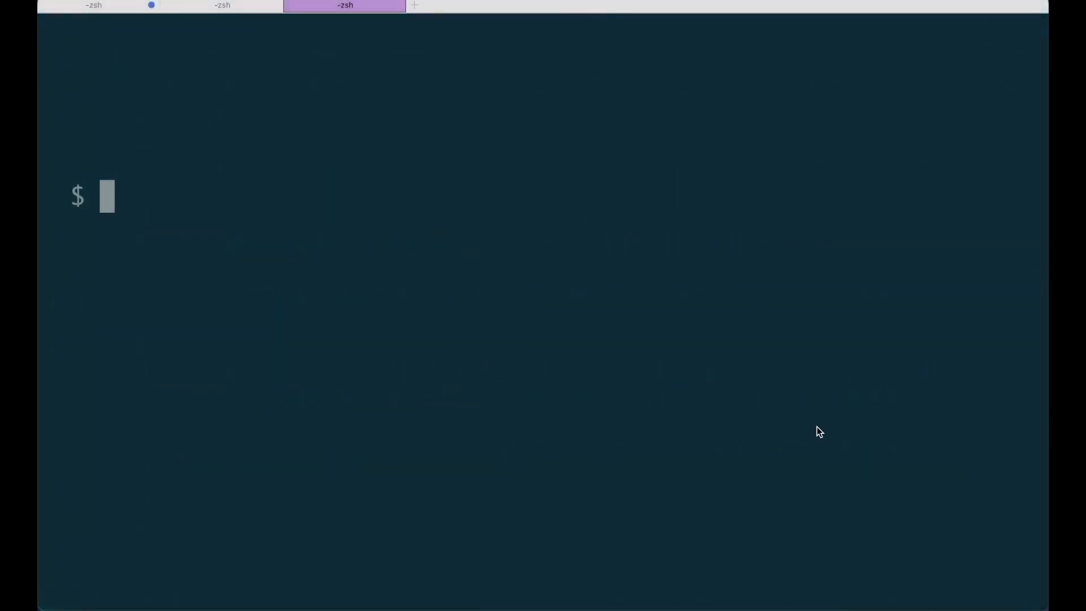
Step: Run npx nightwatch in the terminal to start the test suite
type("npx")
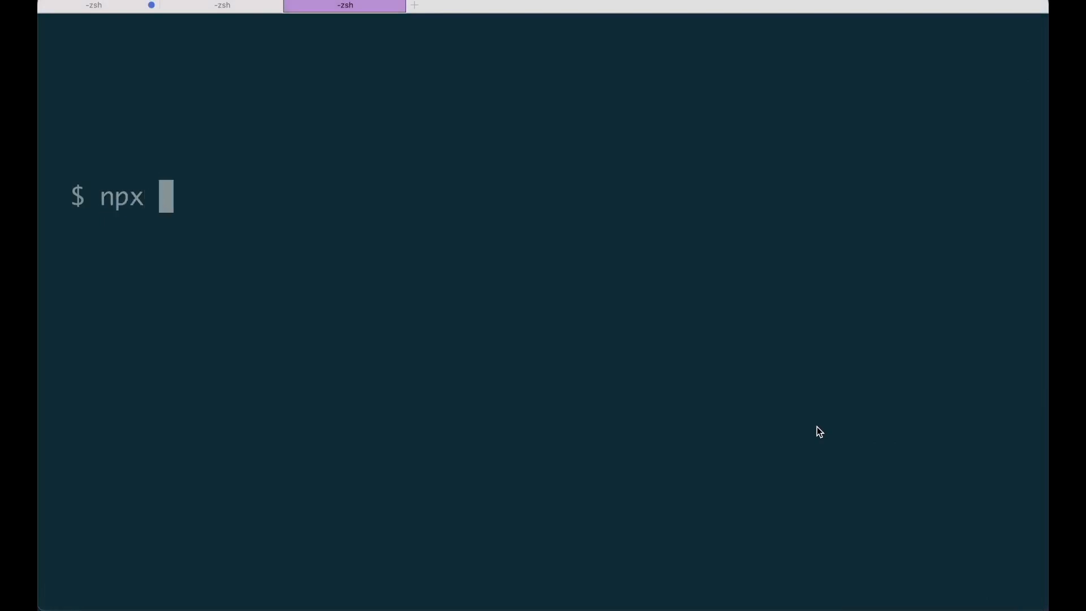
type("nightwatc")
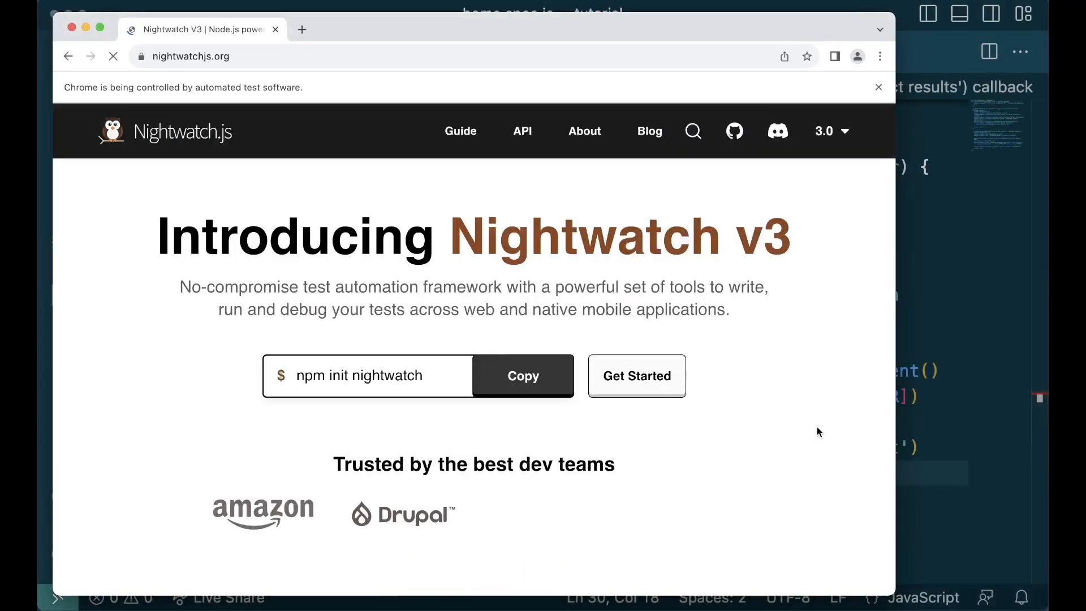
Step: Watch the automated Chrome window load nightwatchjs.org as both suites pass
left_click(636, 376)
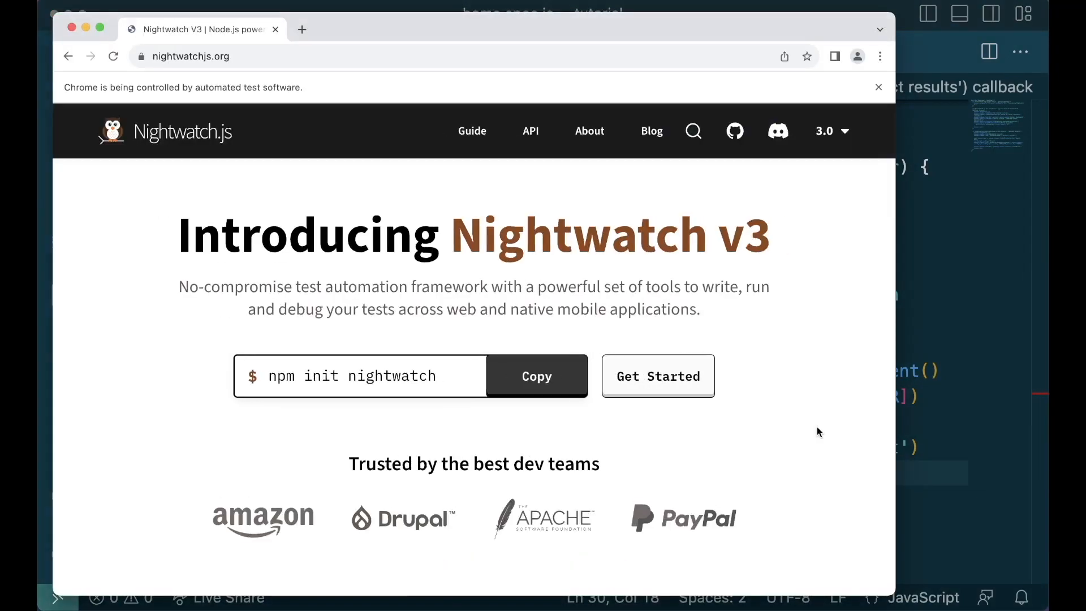
left_click(529, 131)
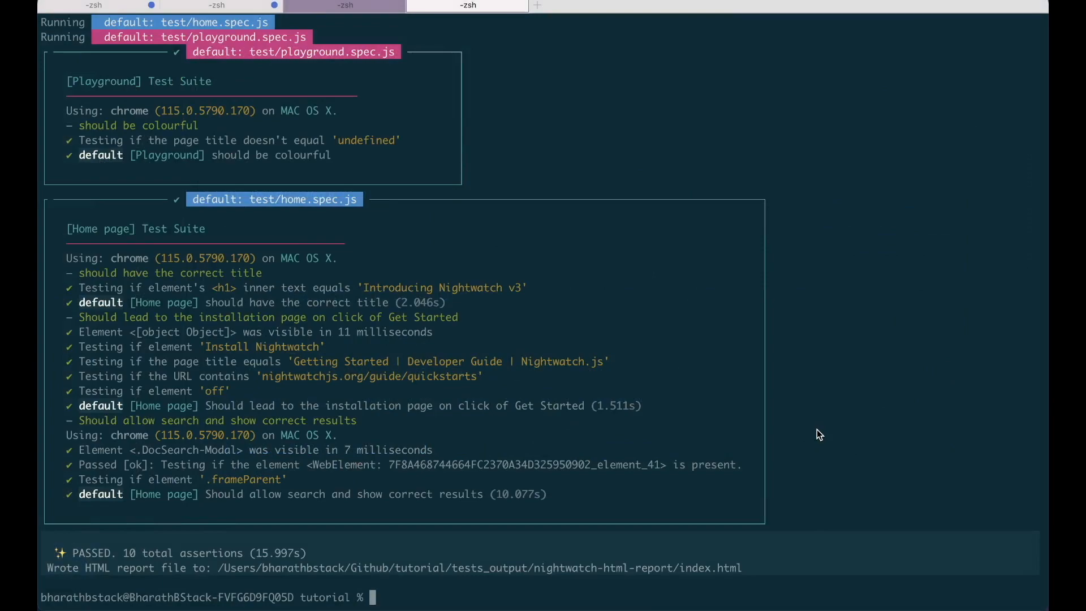
mouse_move(658, 571)
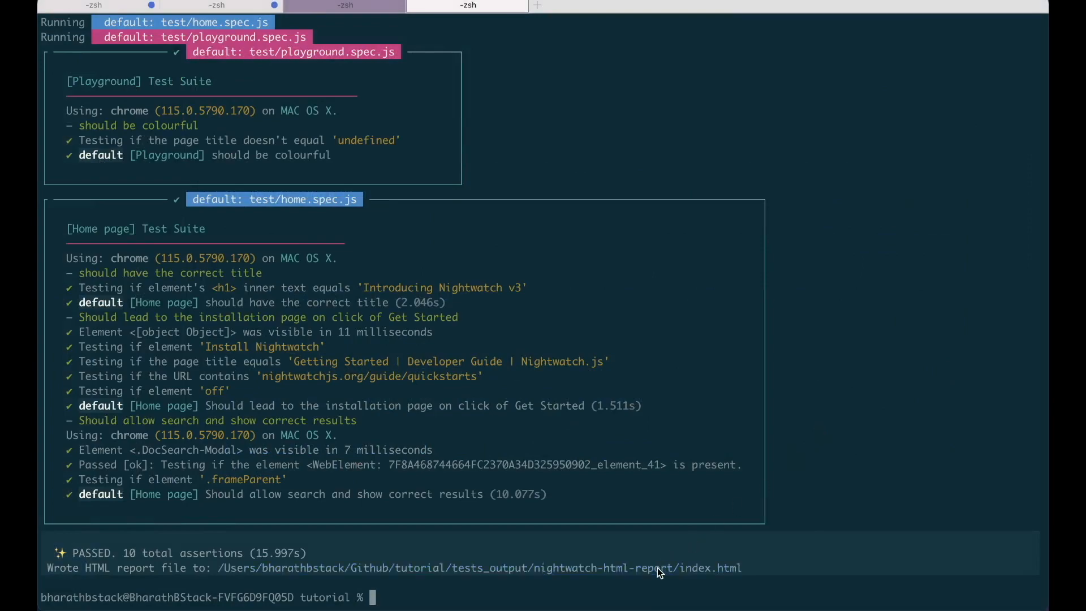